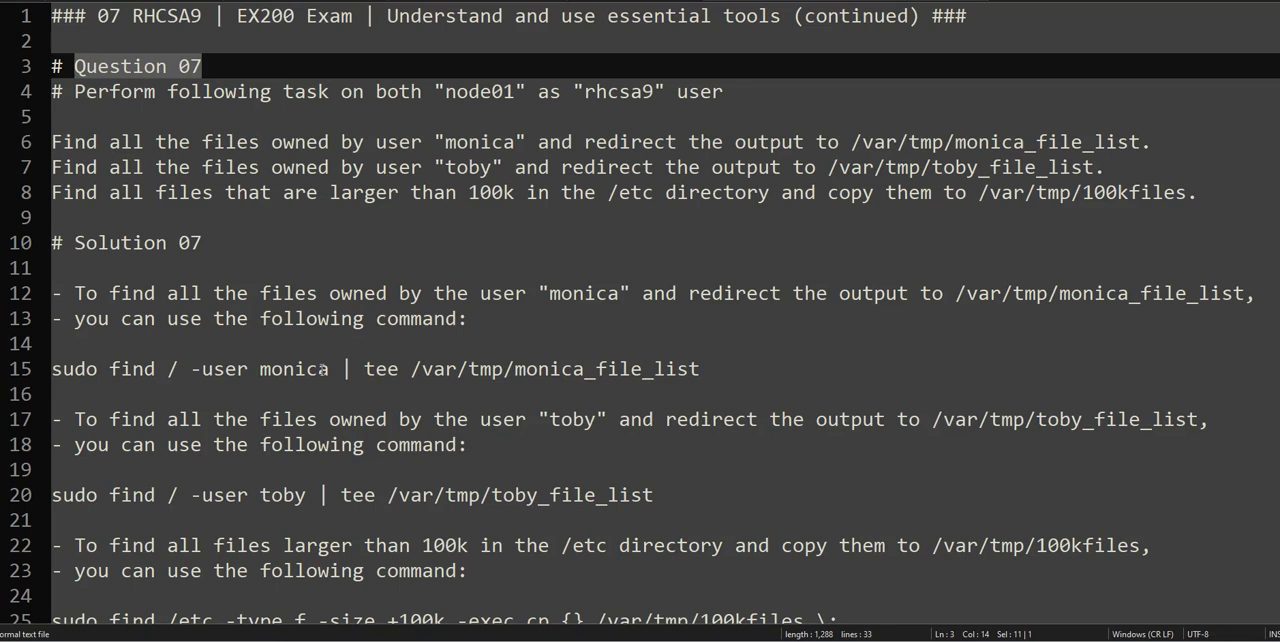
pyautogui.moveTo(212, 344)
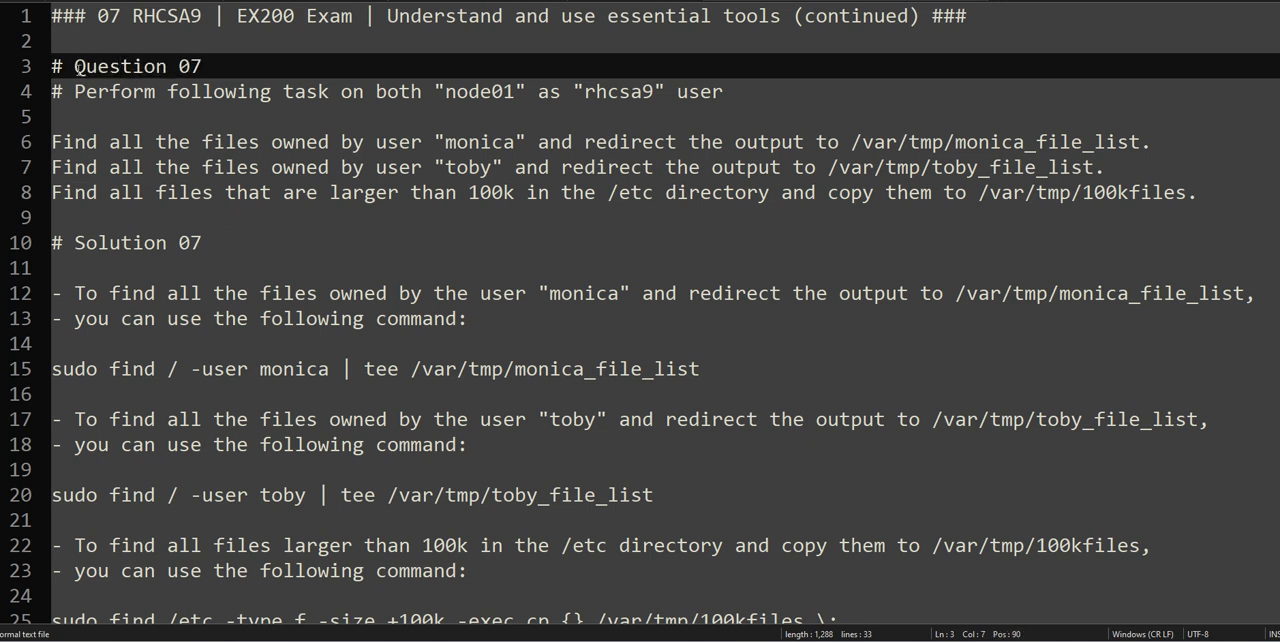
# Review the Question 07 task lines in the notes: users monica and toby and the 100k size limit
pyautogui.doubleClick(120, 66)
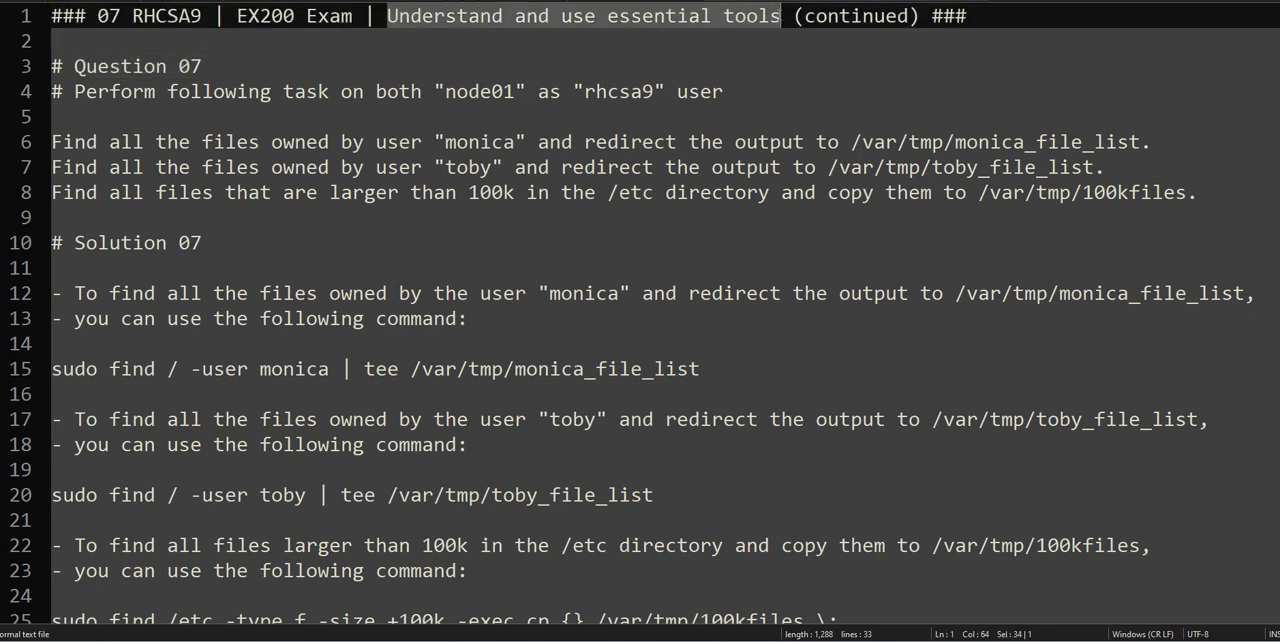
pyautogui.moveTo(736, 32)
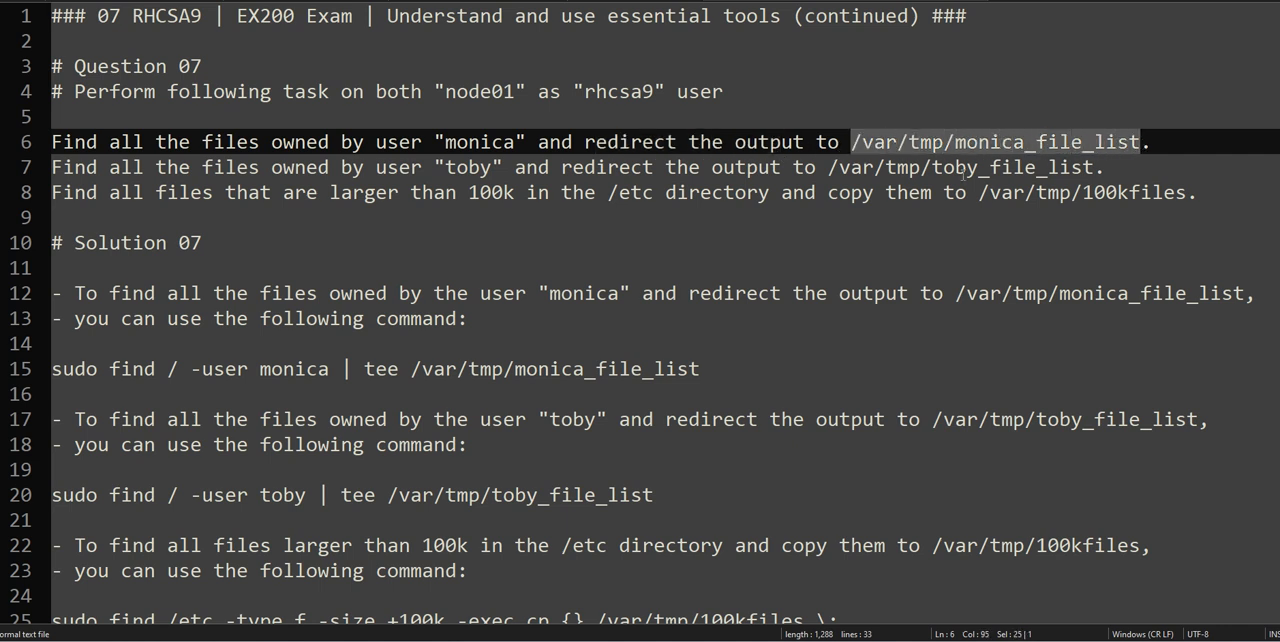
pyautogui.doubleClick(480, 140)
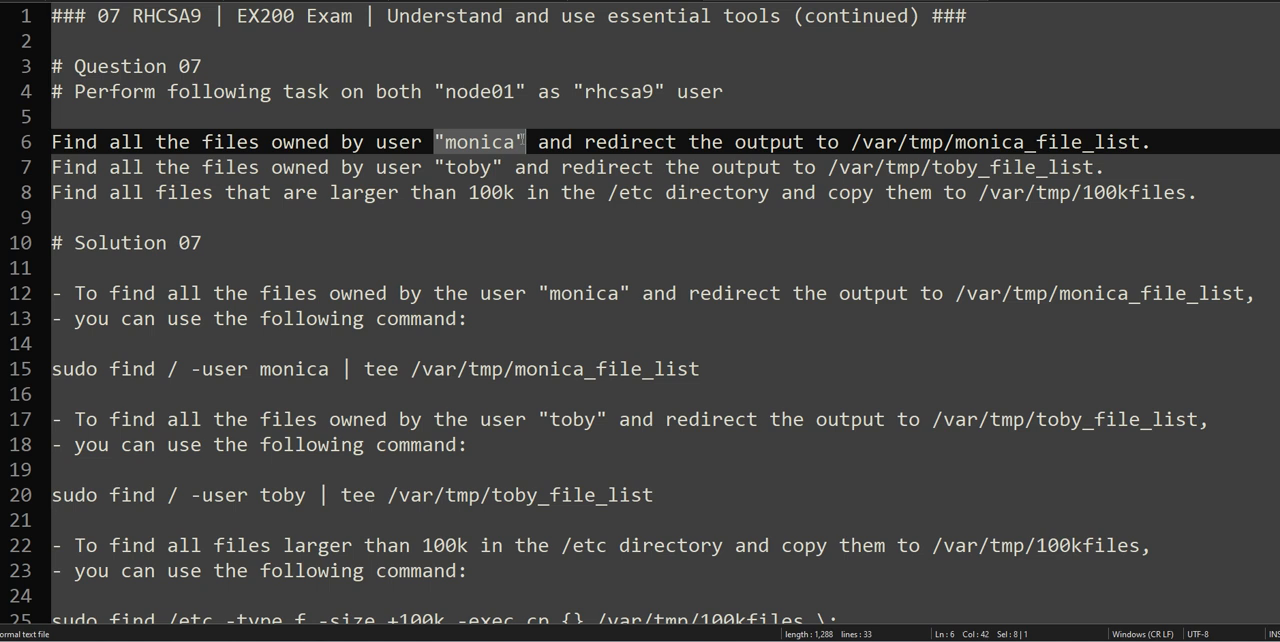
pyautogui.click(452, 166)
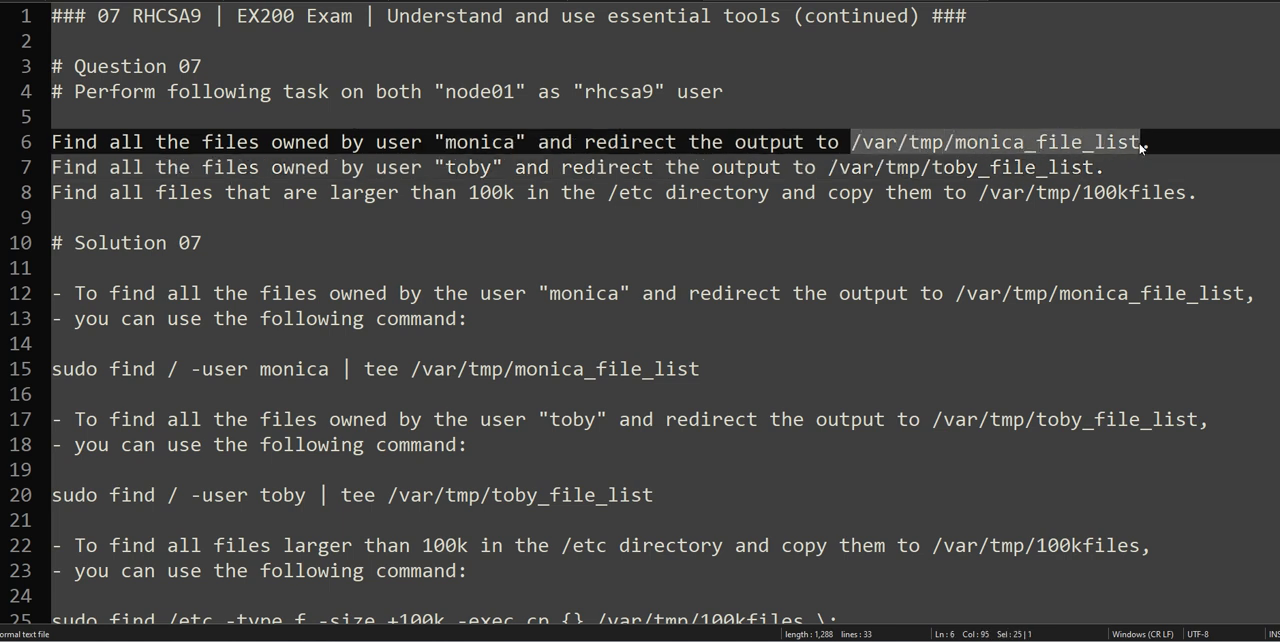
pyautogui.click(684, 166)
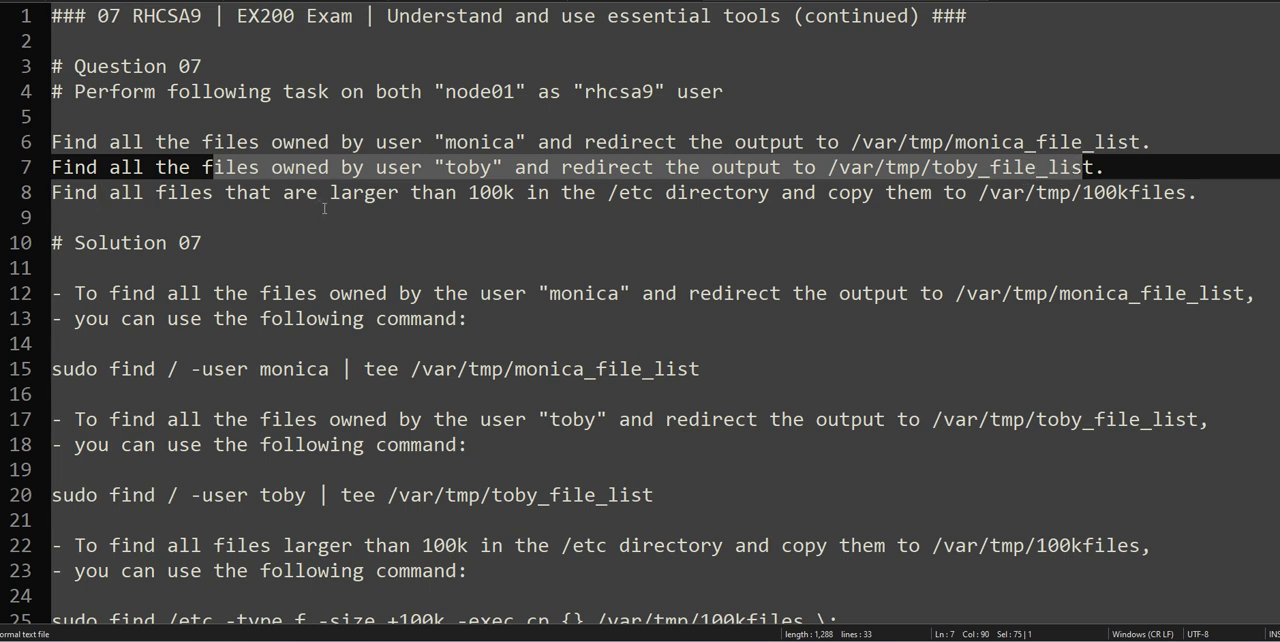
pyautogui.doubleClick(492, 192)
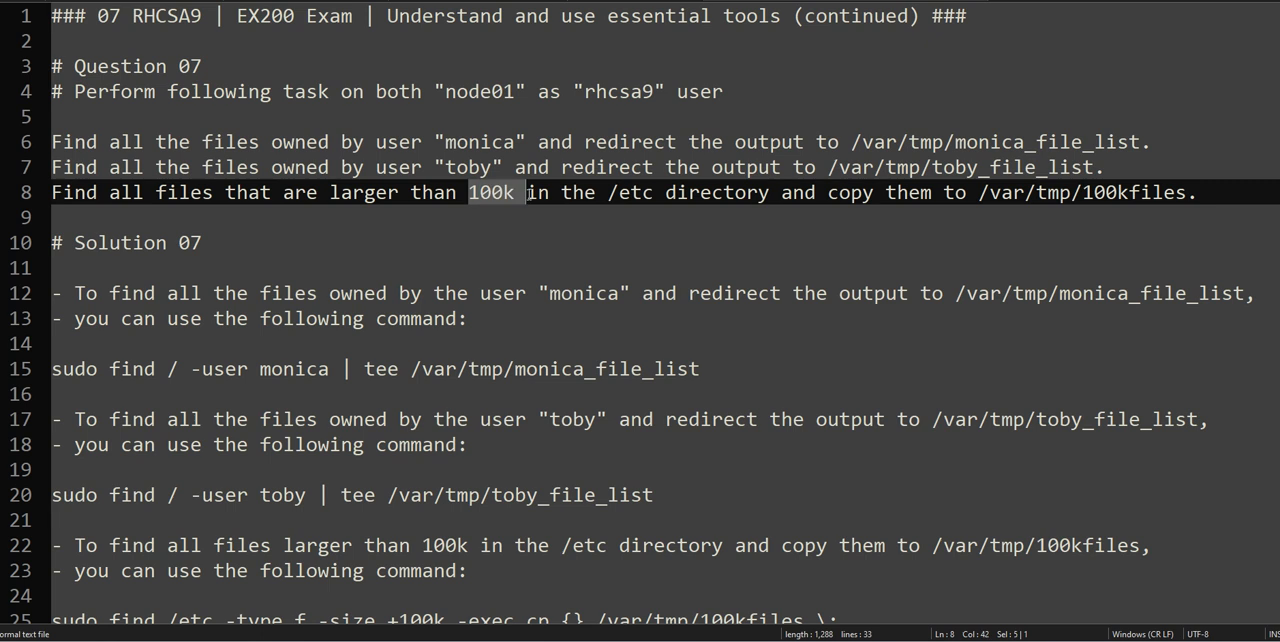
pyautogui.doubleClick(630, 192)
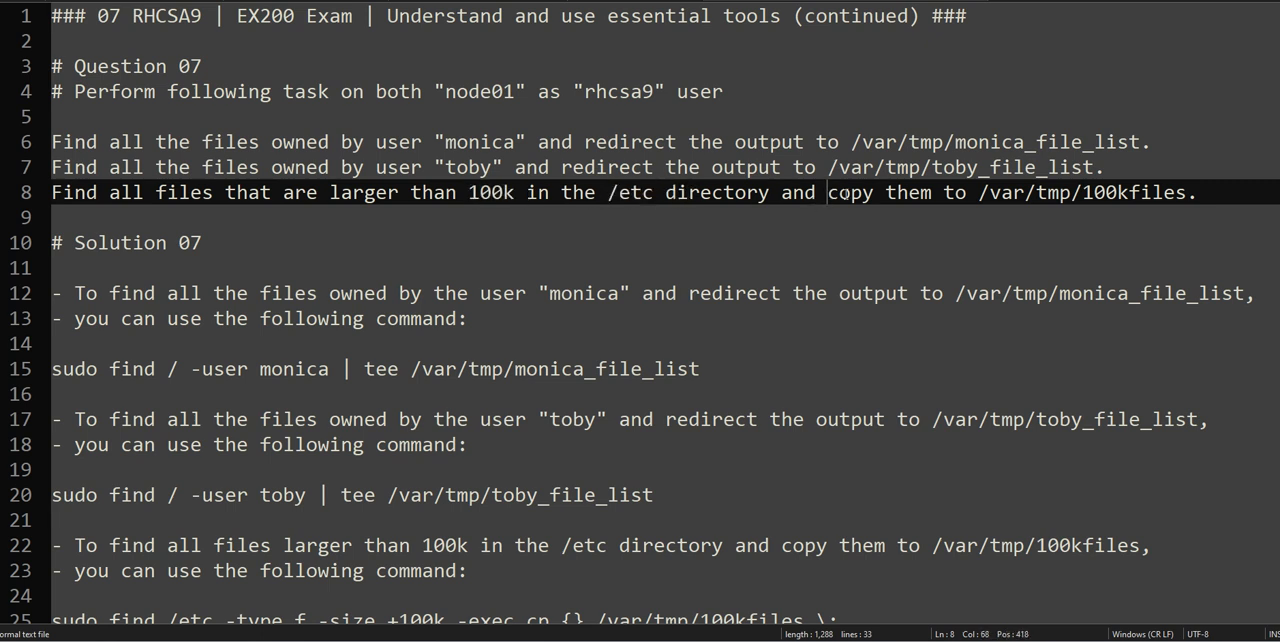
pyautogui.moveTo(828, 192); pyautogui.dragTo(1196, 192)
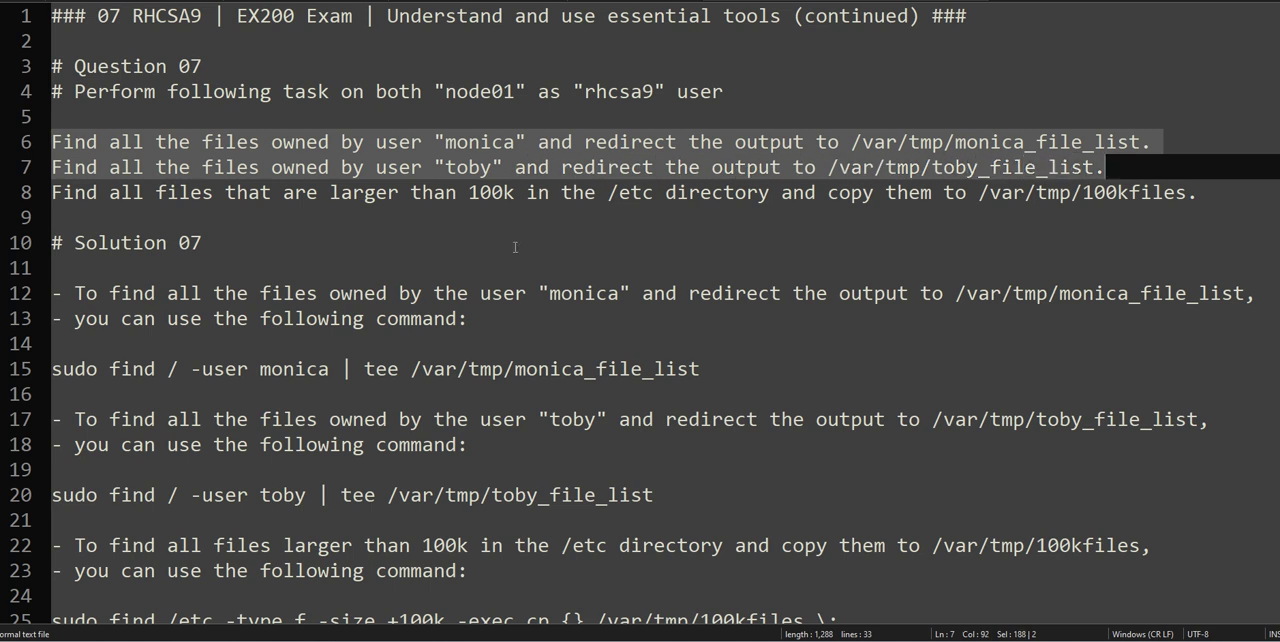
pyautogui.moveTo(490, 178)
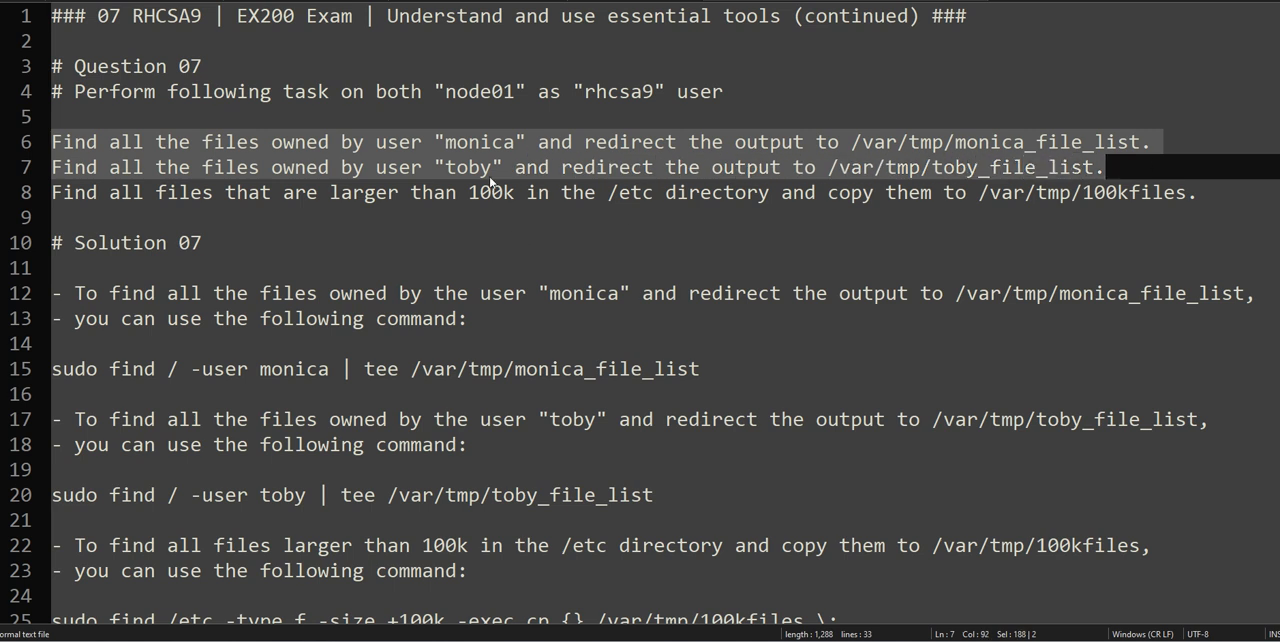
pyautogui.moveTo(908, 140)
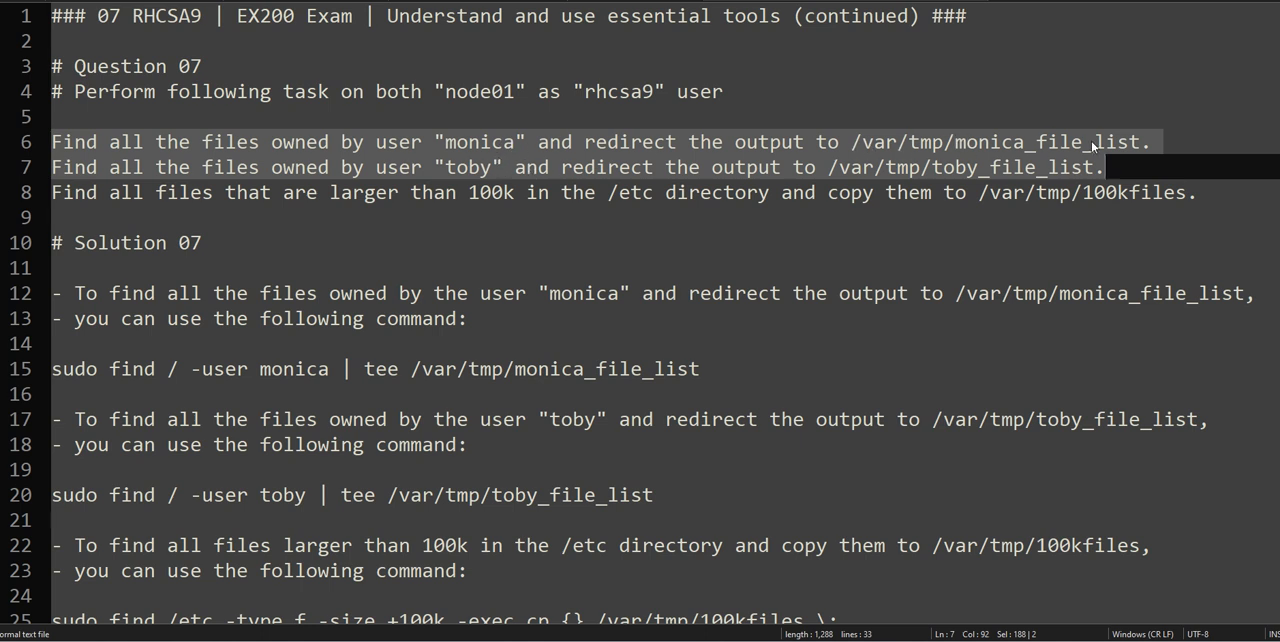
pyautogui.moveTo(382, 208)
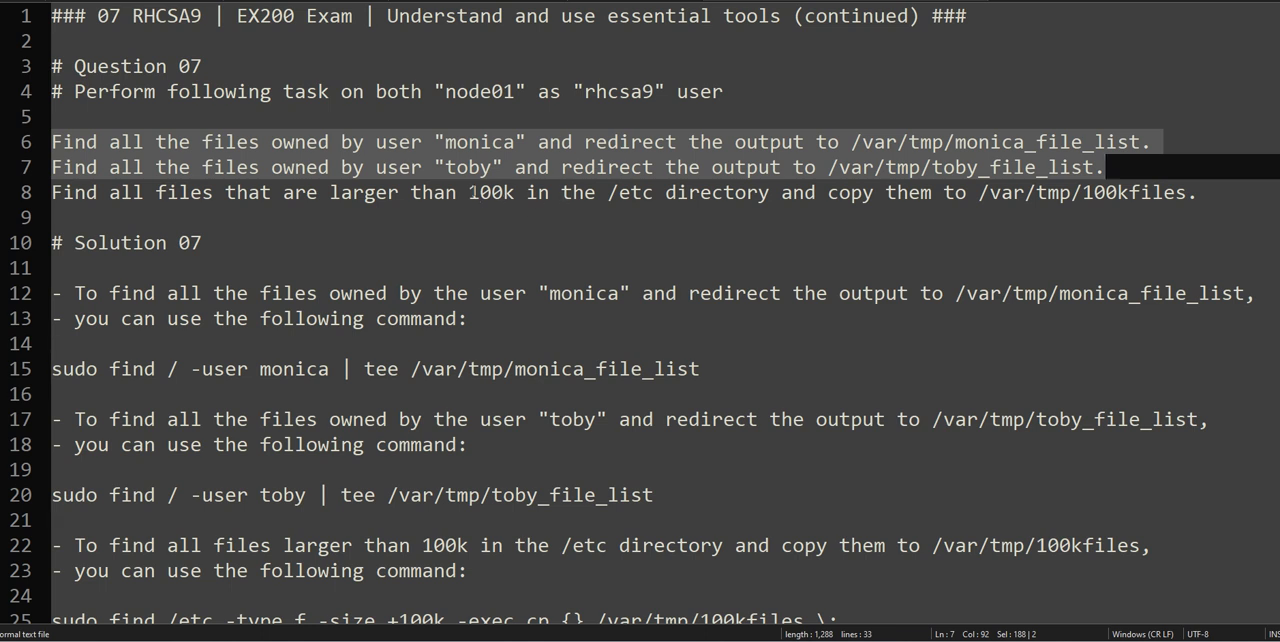
pyautogui.doubleClick(490, 192)
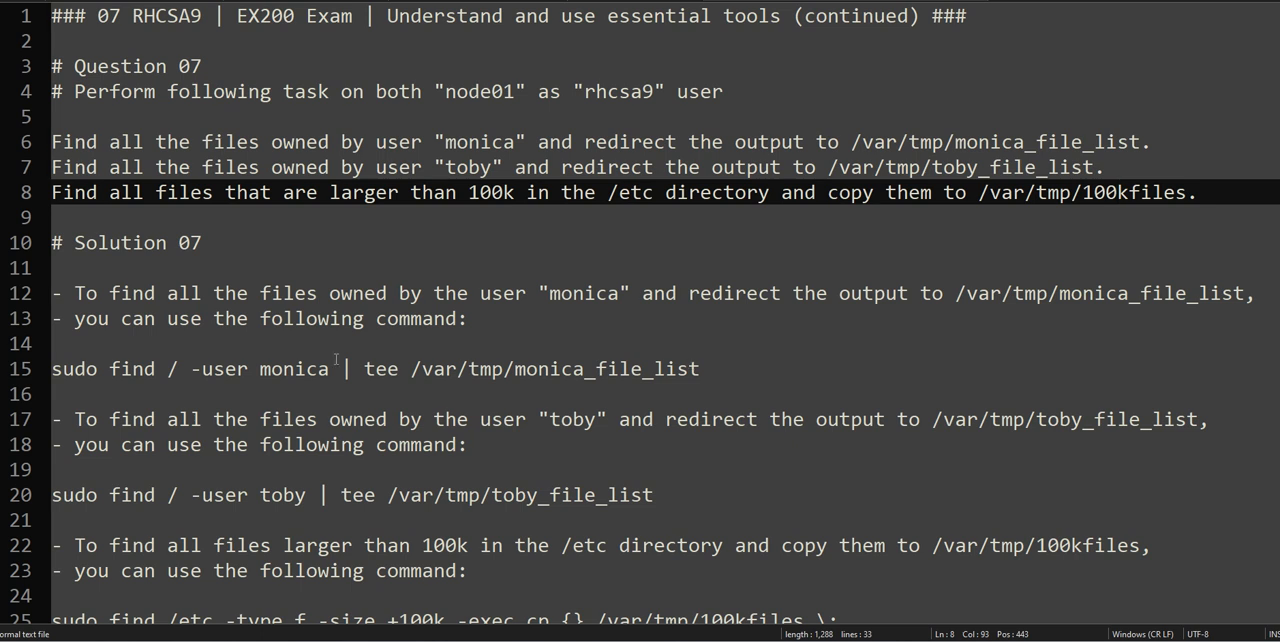
# Go to the Solution 07 notes and select the monica find command for copying
pyautogui.scroll(-3)
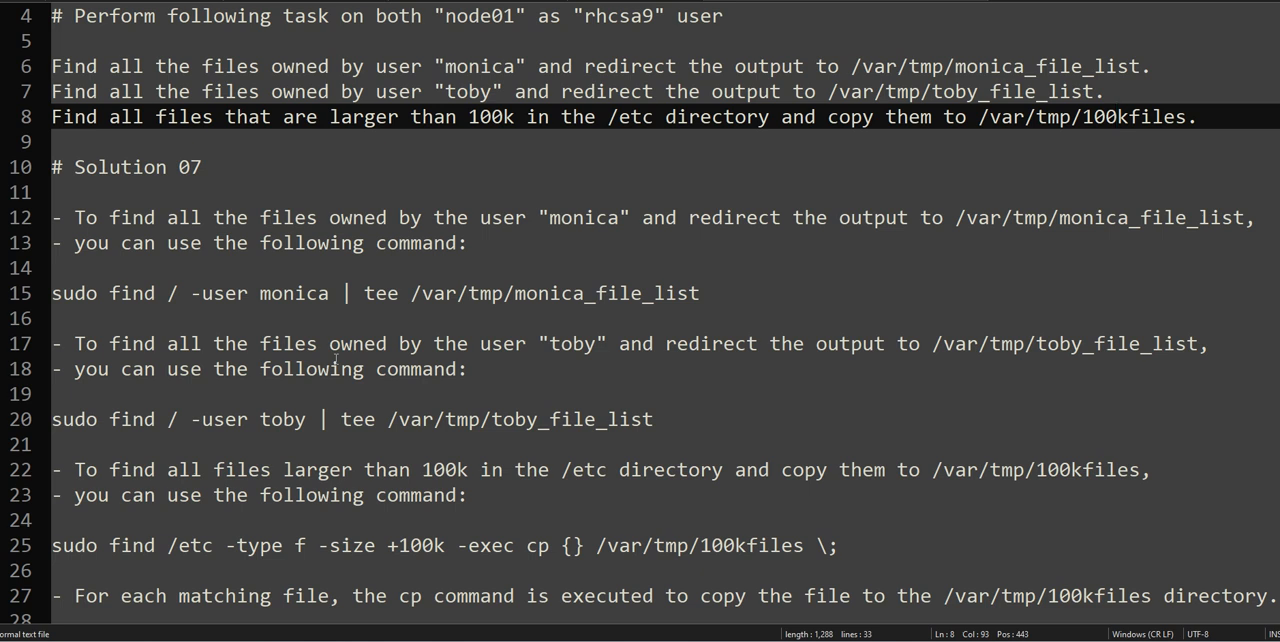
pyautogui.click(210, 166)
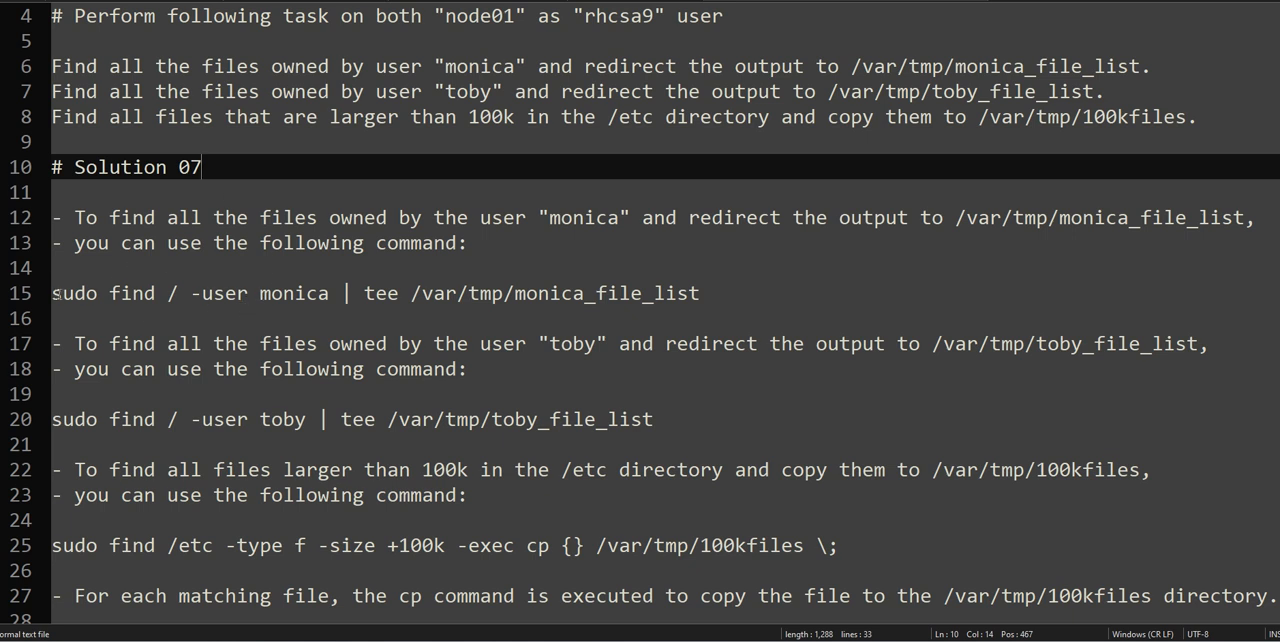
pyautogui.click(204, 320)
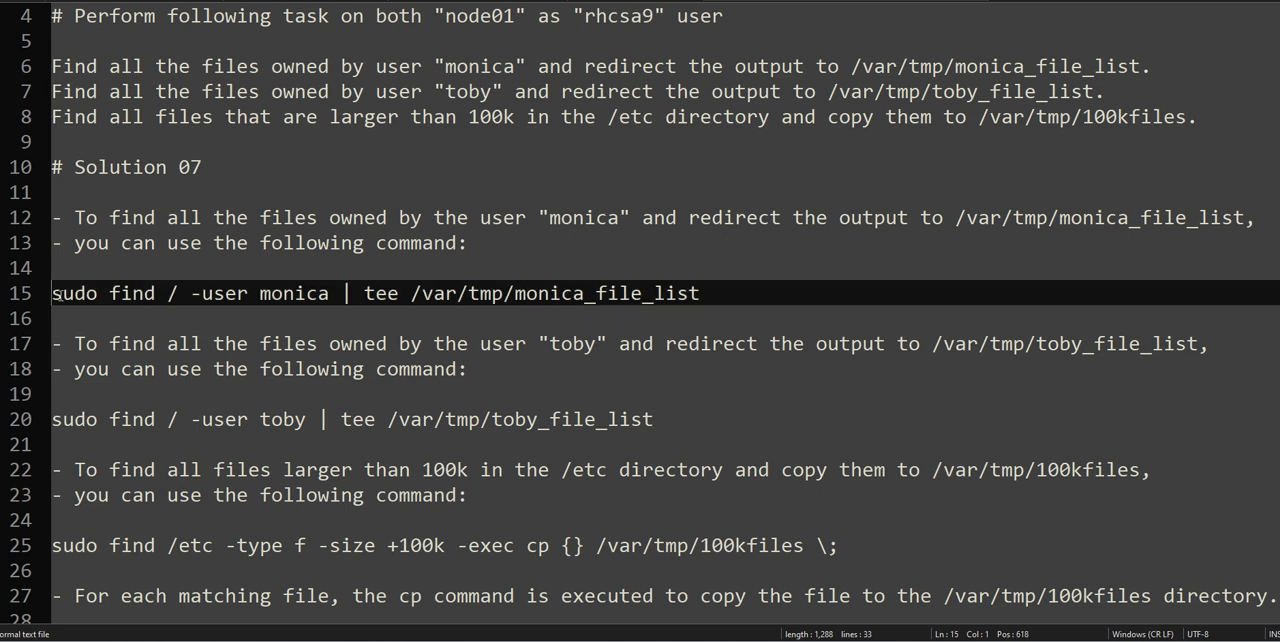
pyautogui.moveTo(52, 292); pyautogui.dragTo(336, 292)
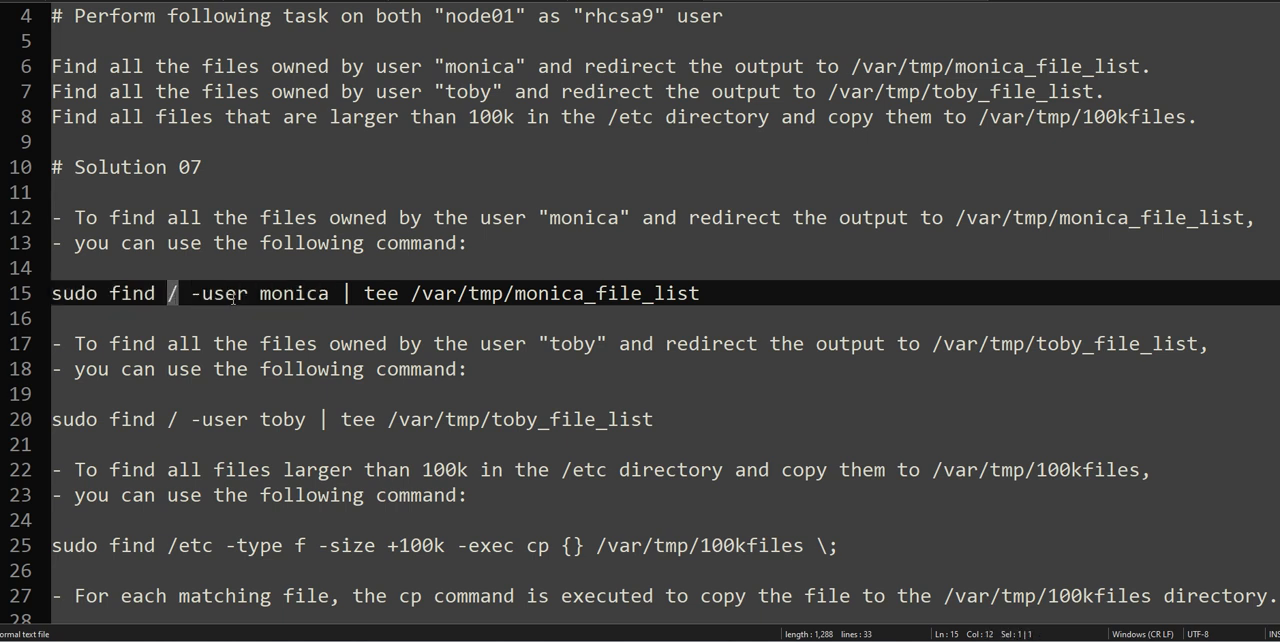
pyautogui.doubleClick(292, 292)
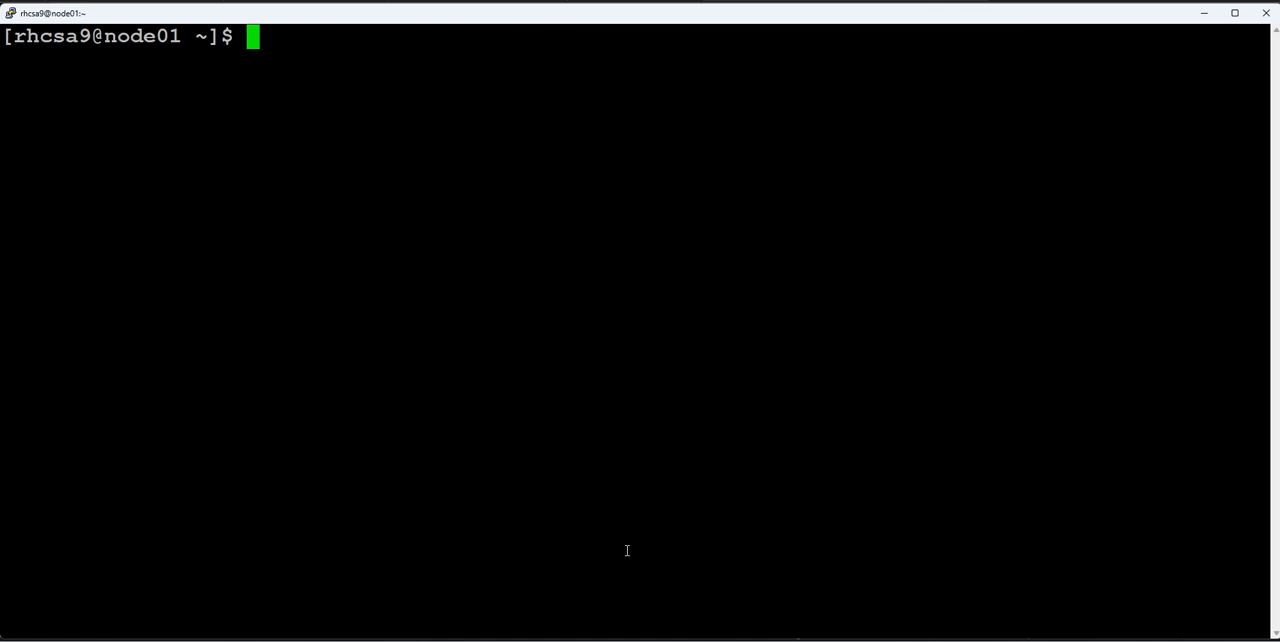
# Run sudo find / -user monica | tee /var/tmp/monica_file_list on node01
pyautogui.write('sudo find / -user monica | tee /var/tmp/monica_file_list')
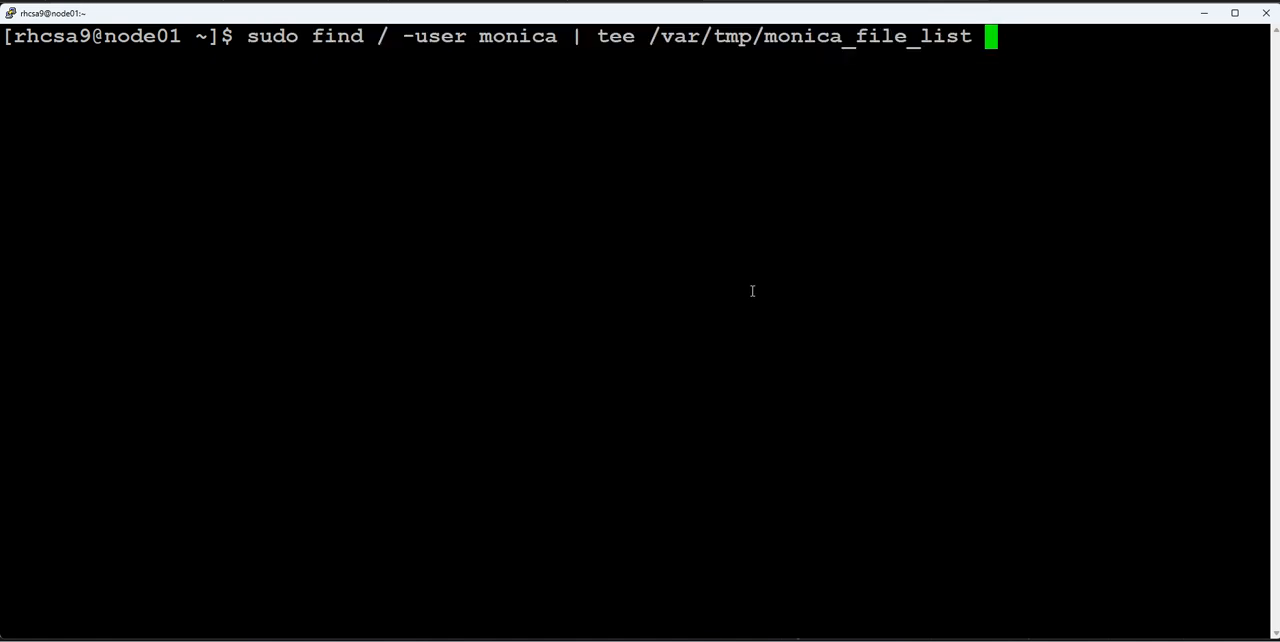
pyautogui.press('ctrl+c')
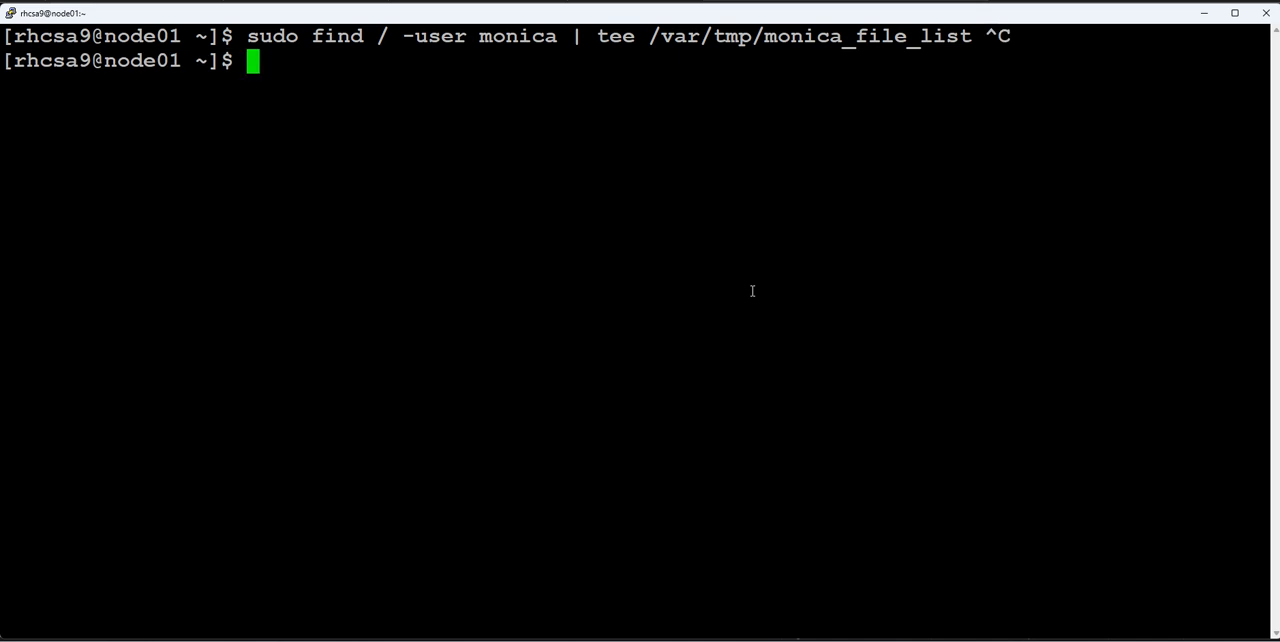
pyautogui.write('ls -l /var/tmp/monica_file_list')
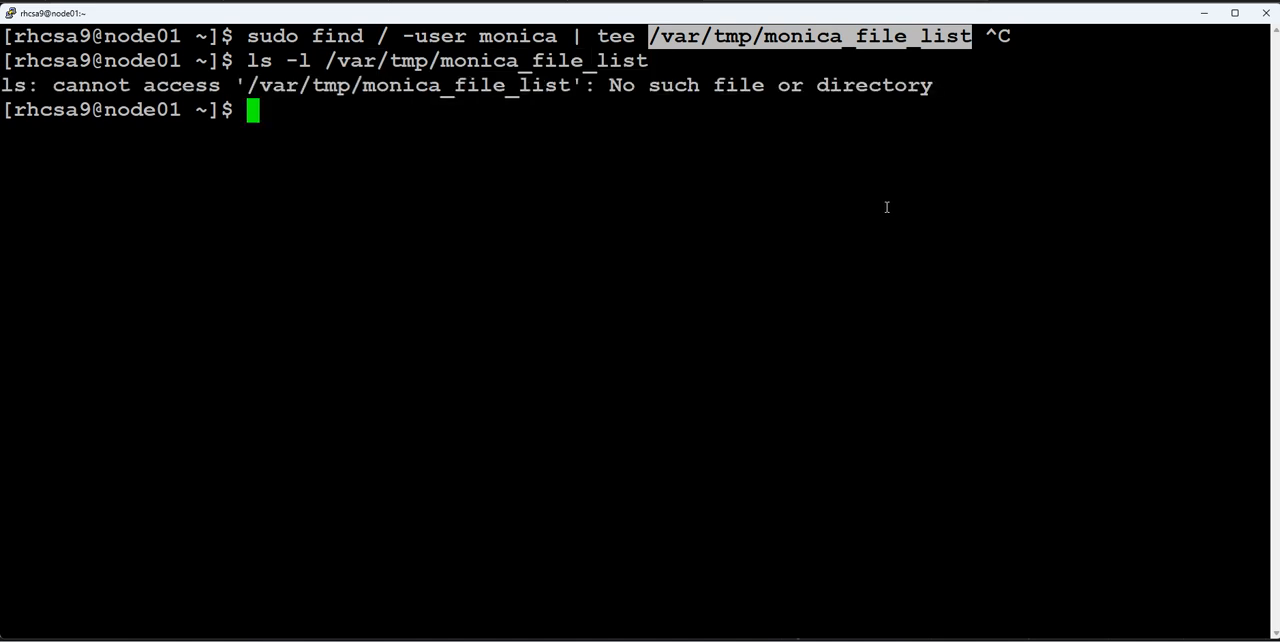
pyautogui.write('c')
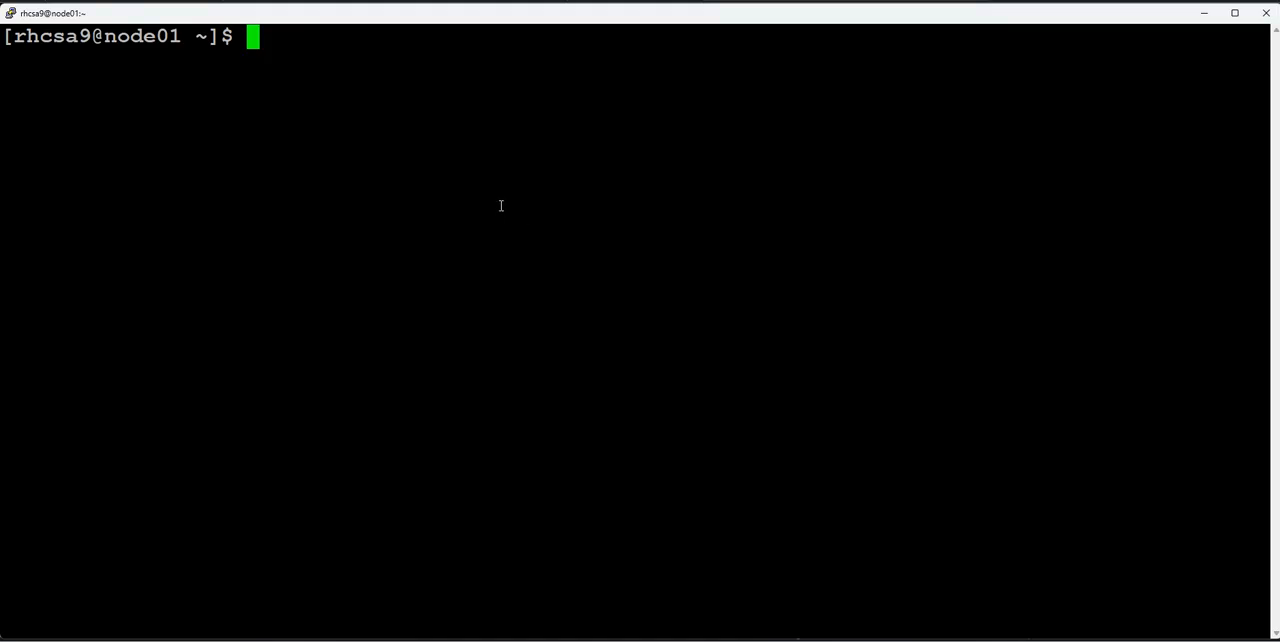
pyautogui.write('sudo find / -user monica | tee /var/tmp/monica_file_list')
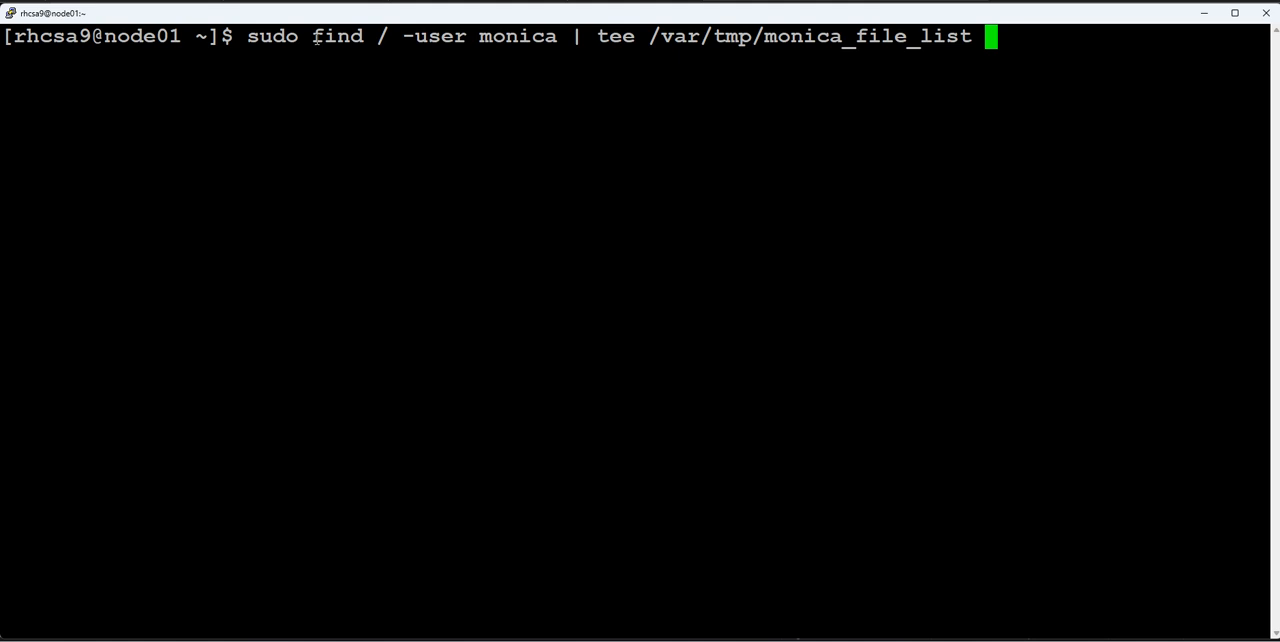
pyautogui.doubleClick(338, 36)
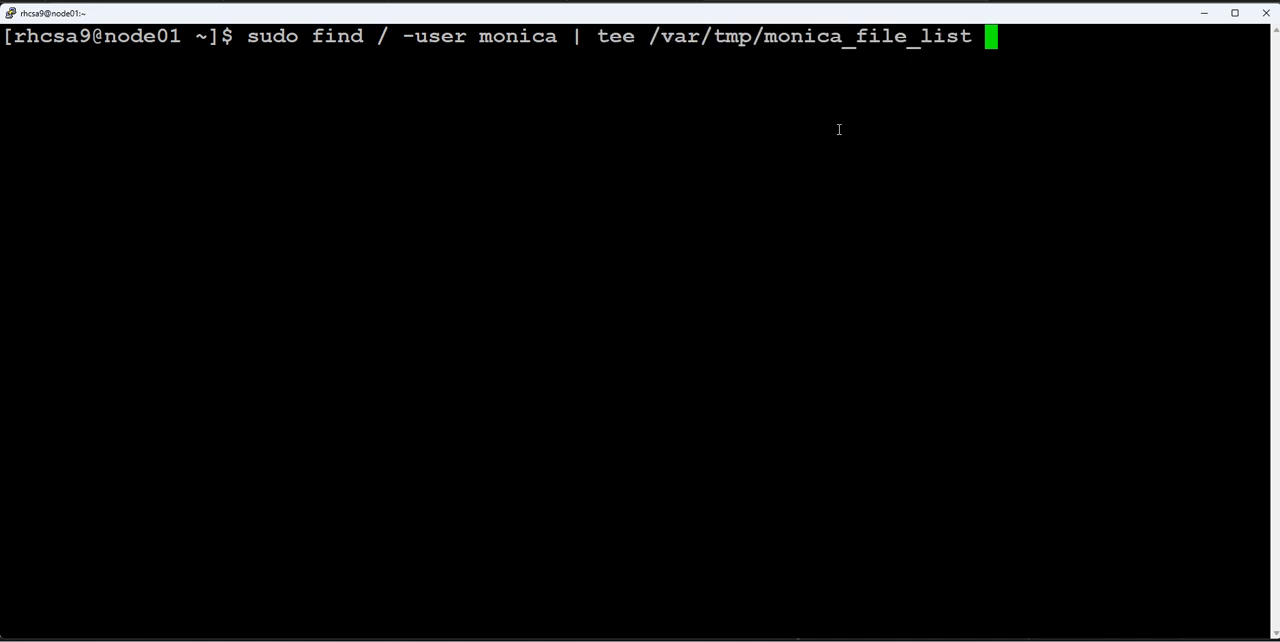
pyautogui.press('Return')
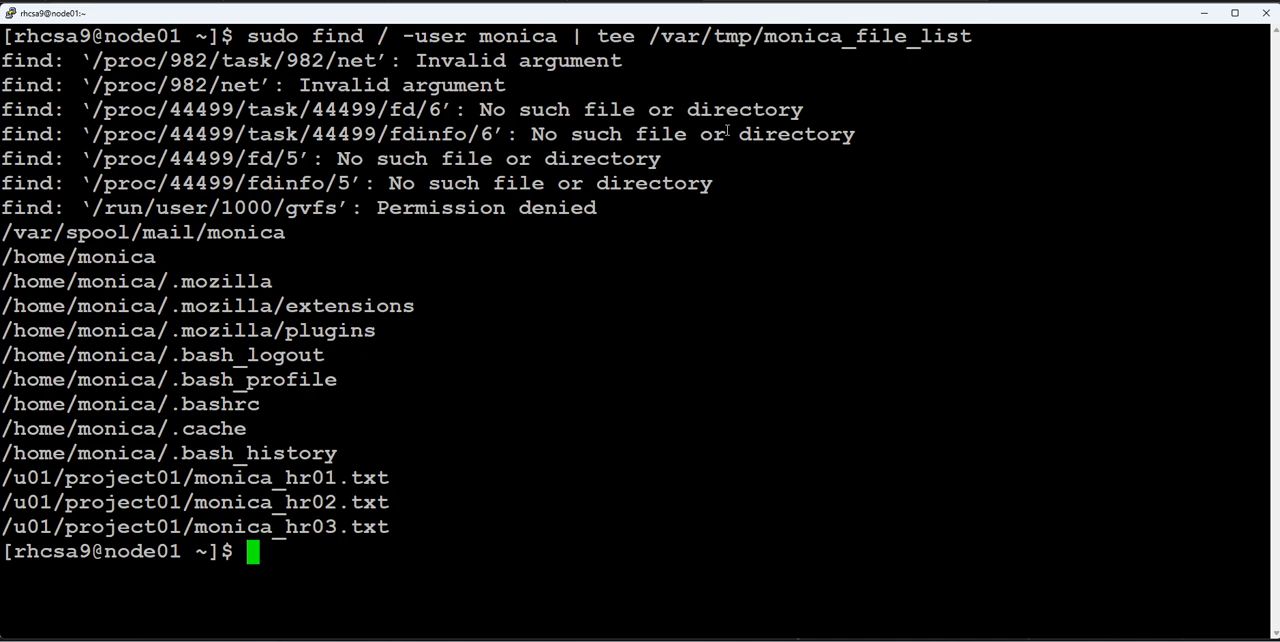
# Display the saved list with cat /var/tmp/monica_file_list
pyautogui.doubleClick(616, 36)
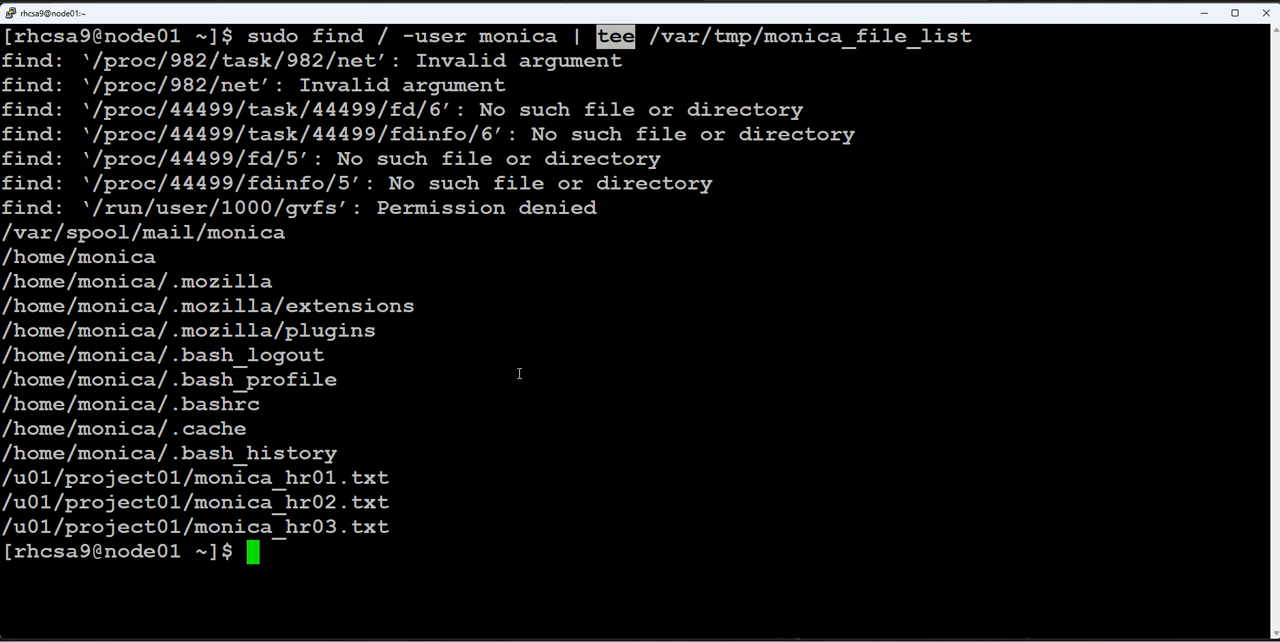
pyautogui.write('c')
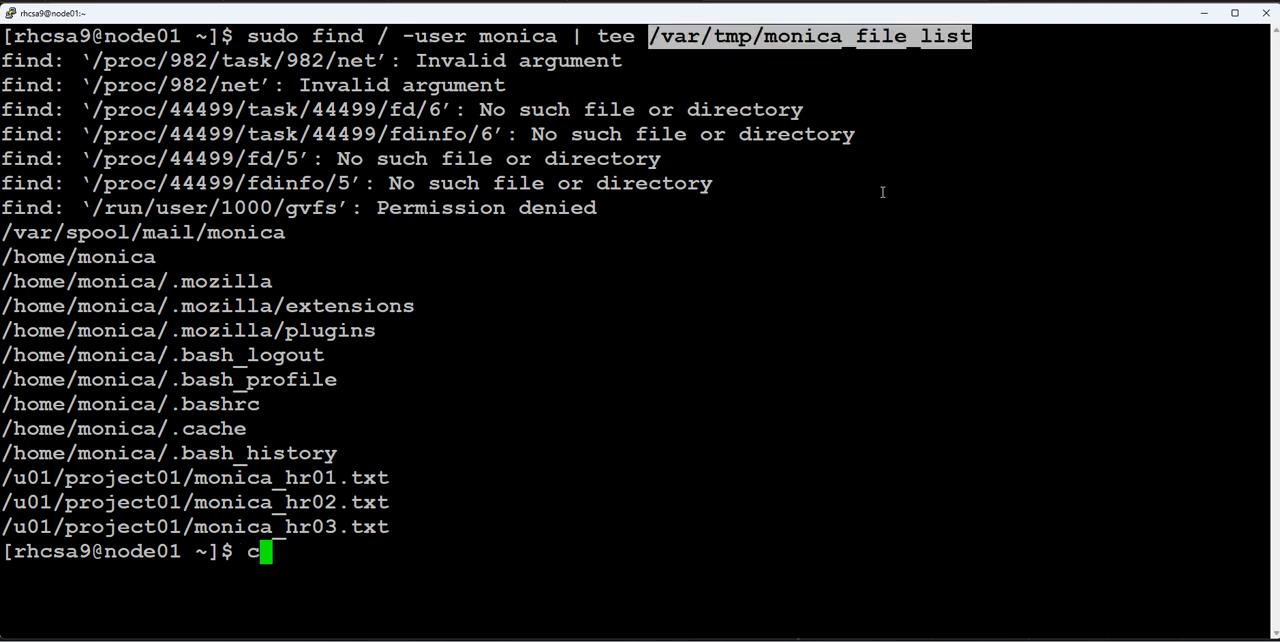
pyautogui.write('at /var/tmp/monica_file_list')
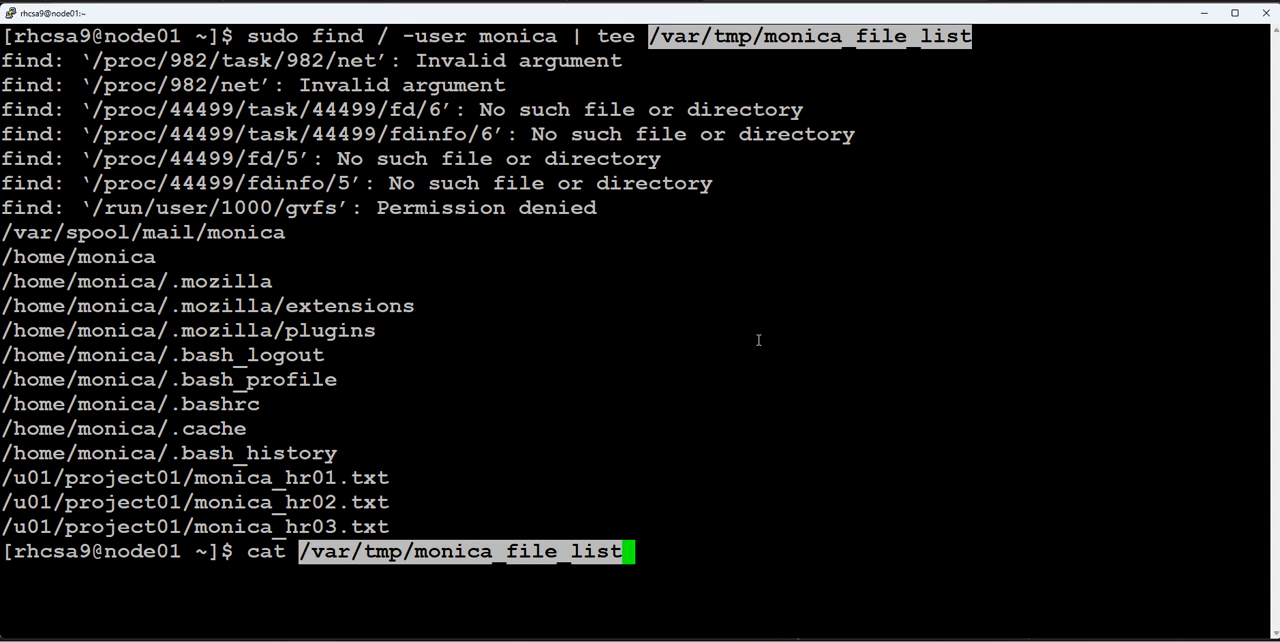
pyautogui.press('Return')
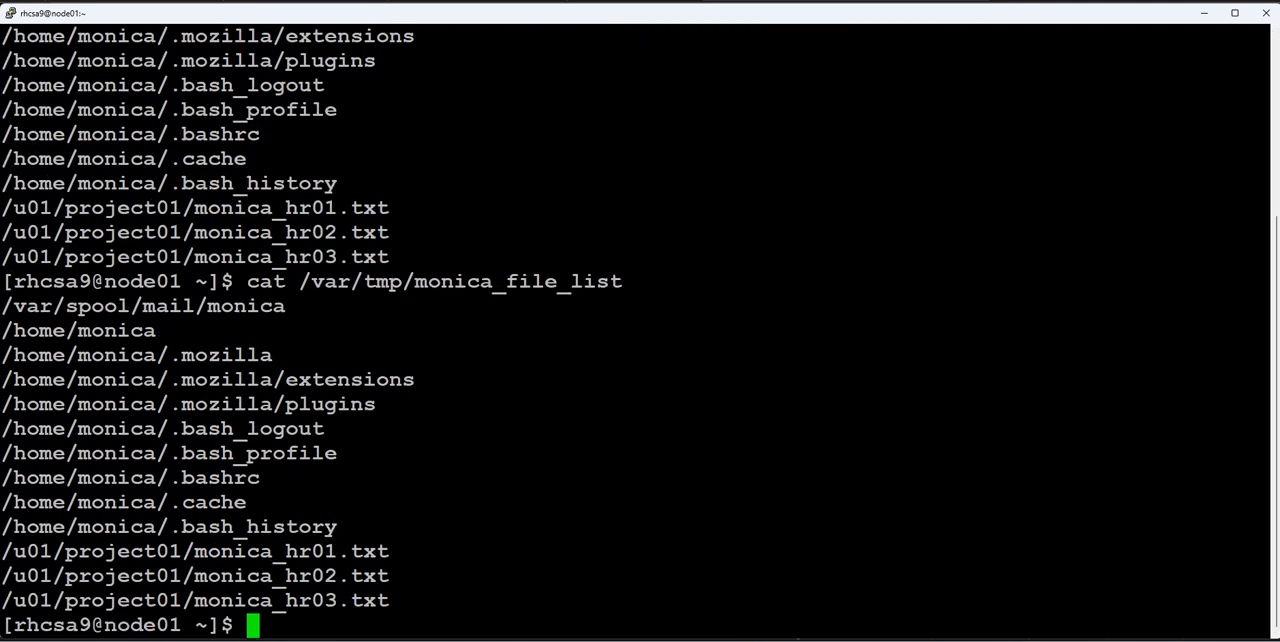
pyautogui.moveTo(444, 436)
pyautogui.write('sudo find / -user toby | tee /var/tmp/toby_file_list')
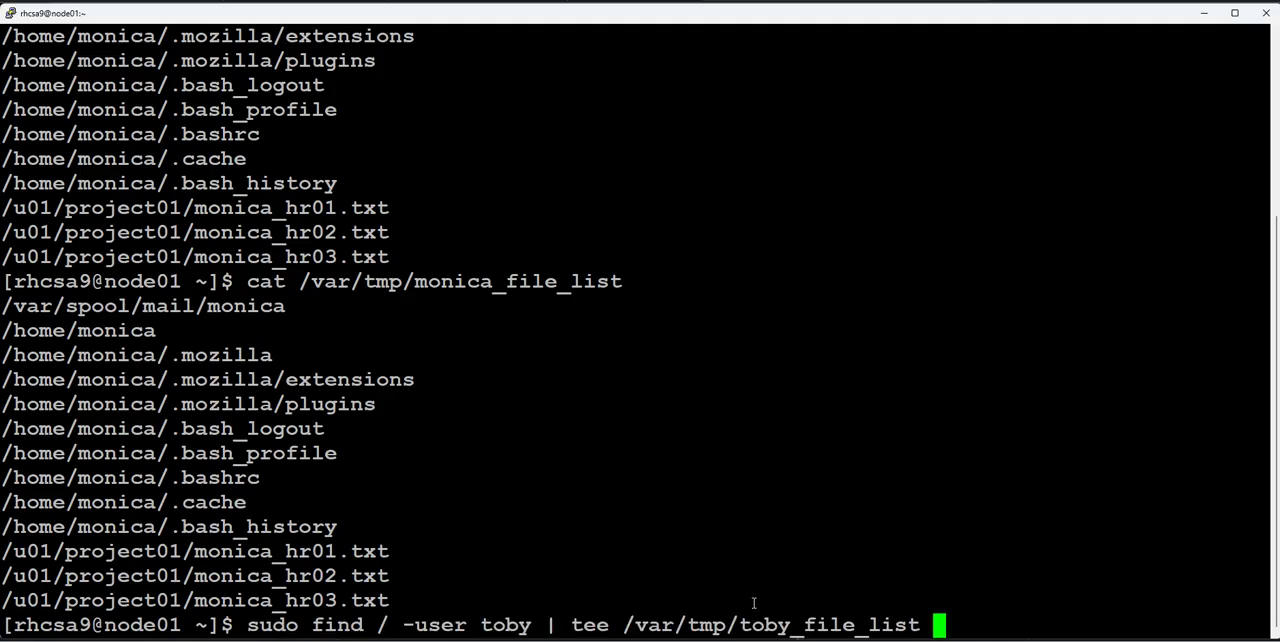
# Run the toby find with tee and cat /var/tmp/toby_file_list to show the saved list
pyautogui.doubleClick(508, 624)
pyautogui.write('c')
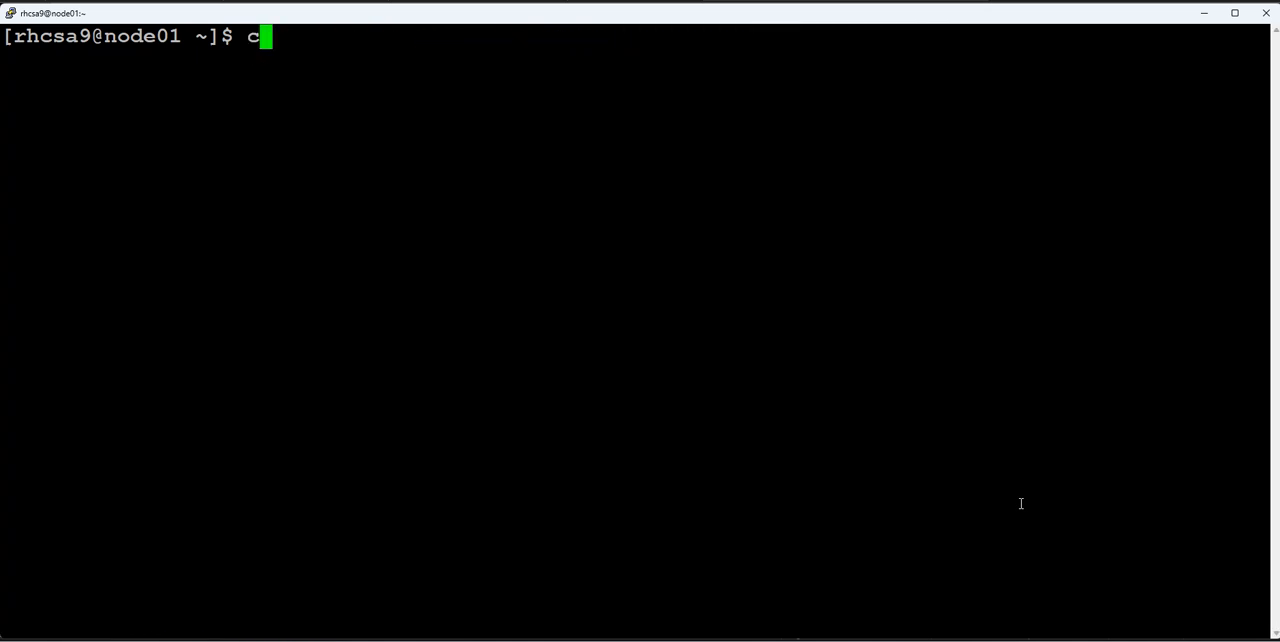
pyautogui.write('at /var/')
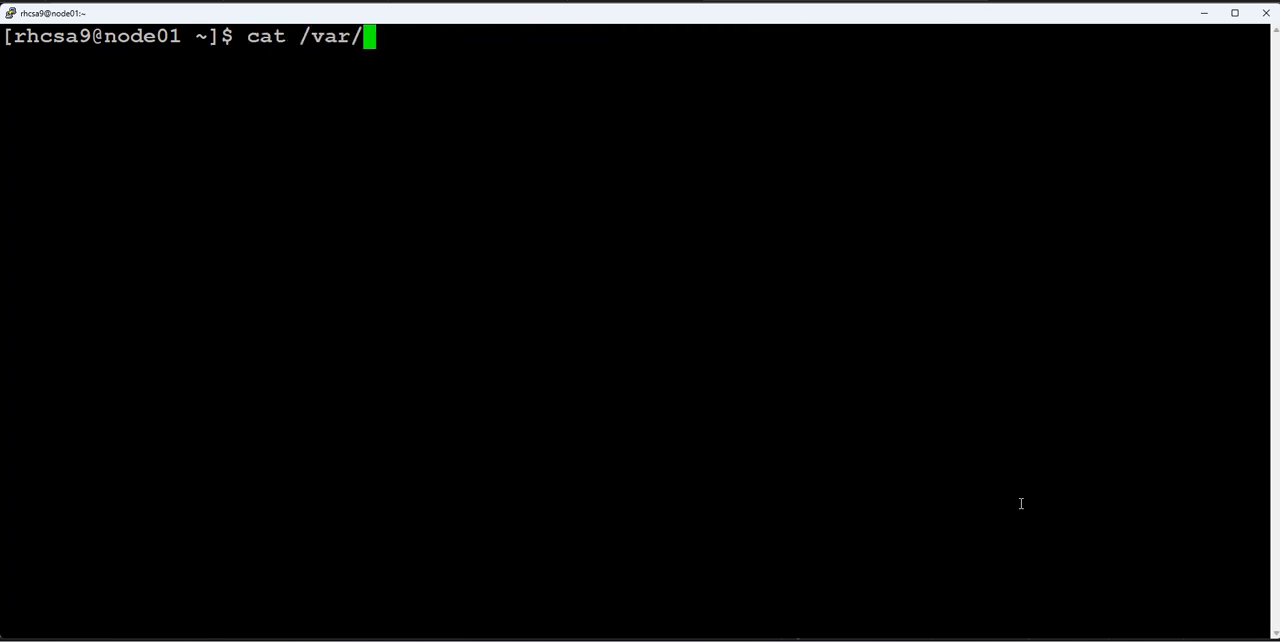
pyautogui.write('r')
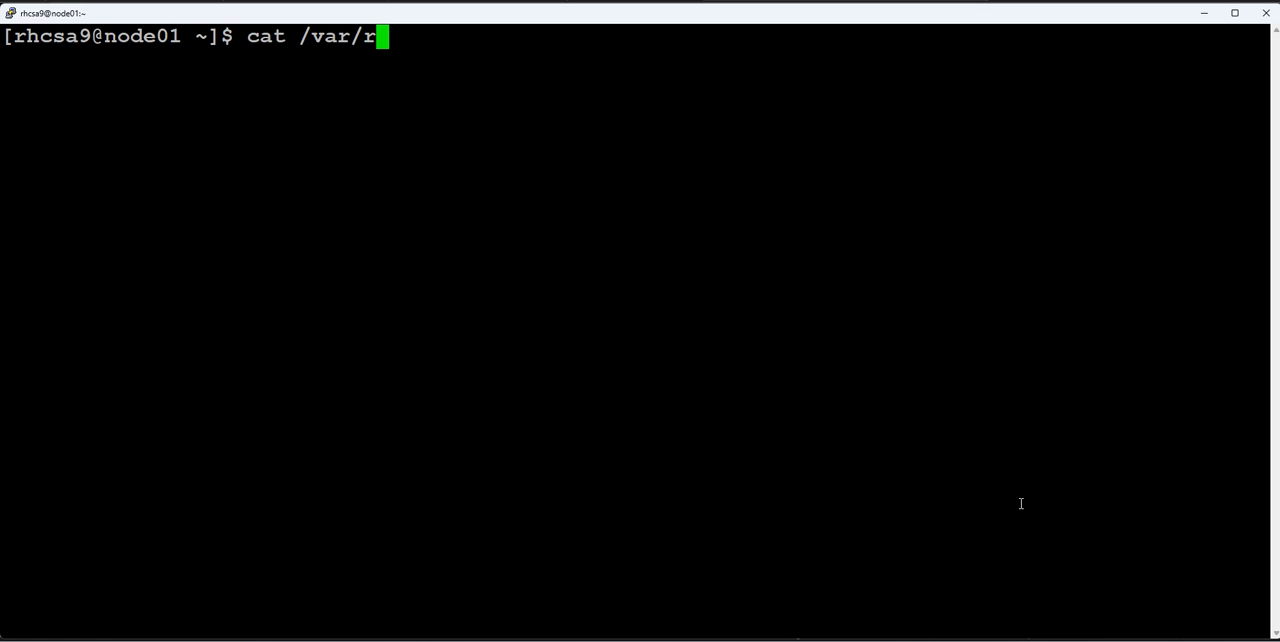
pyautogui.write('tmp/toby_file_list')
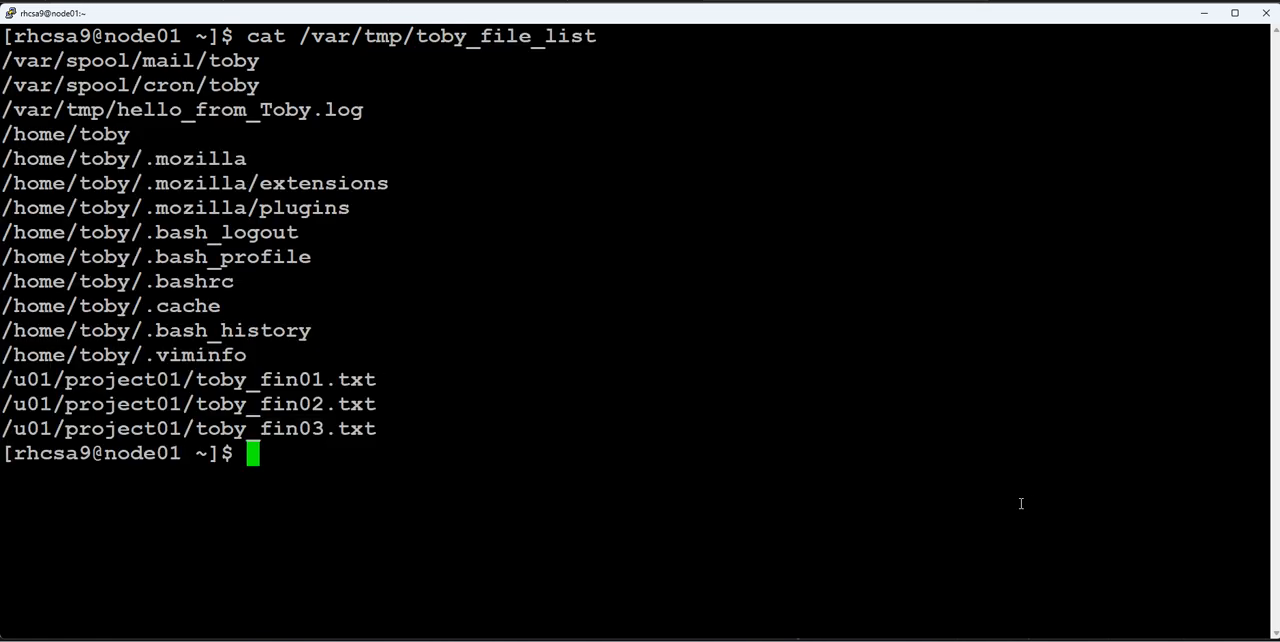
pyautogui.moveTo(244, 402)
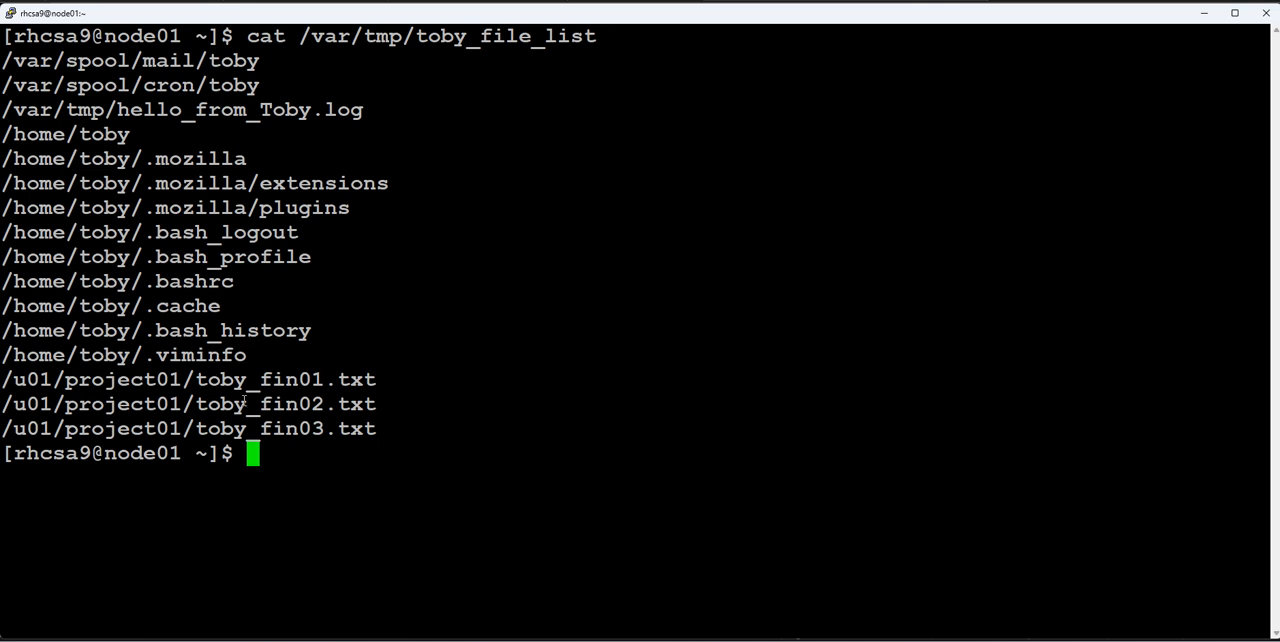
pyautogui.moveTo(390, 428)
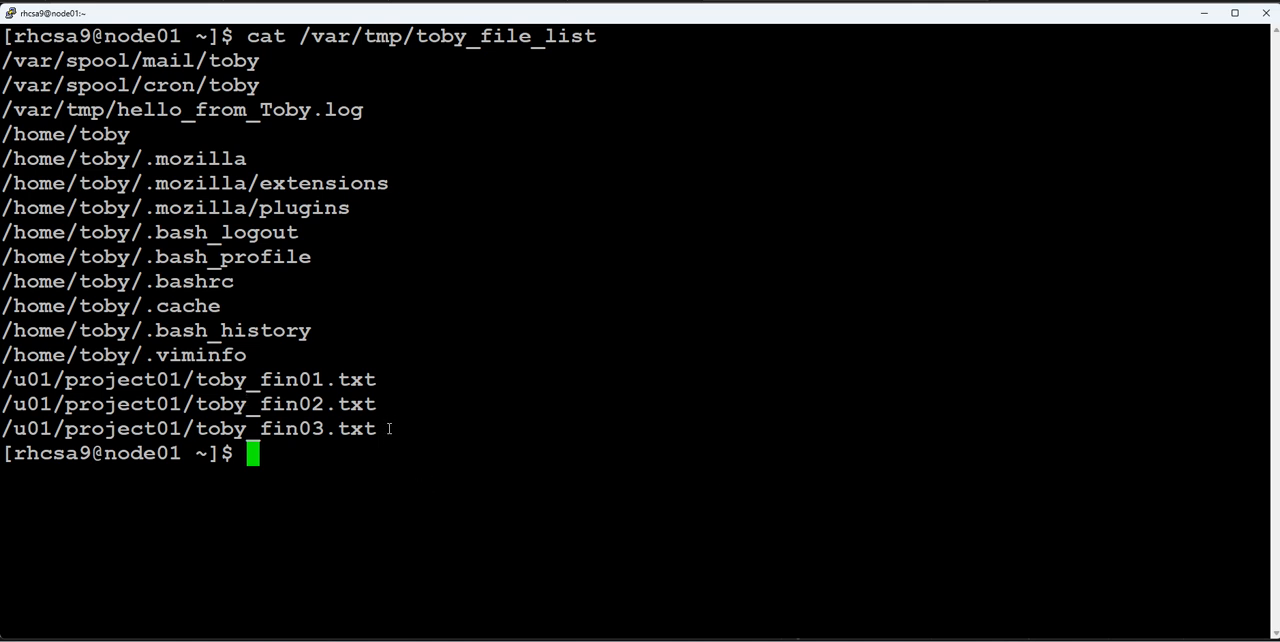
# Highlight toby's three project01 files in the cat output
pyautogui.moveTo(4, 380); pyautogui.dragTo(376, 428)
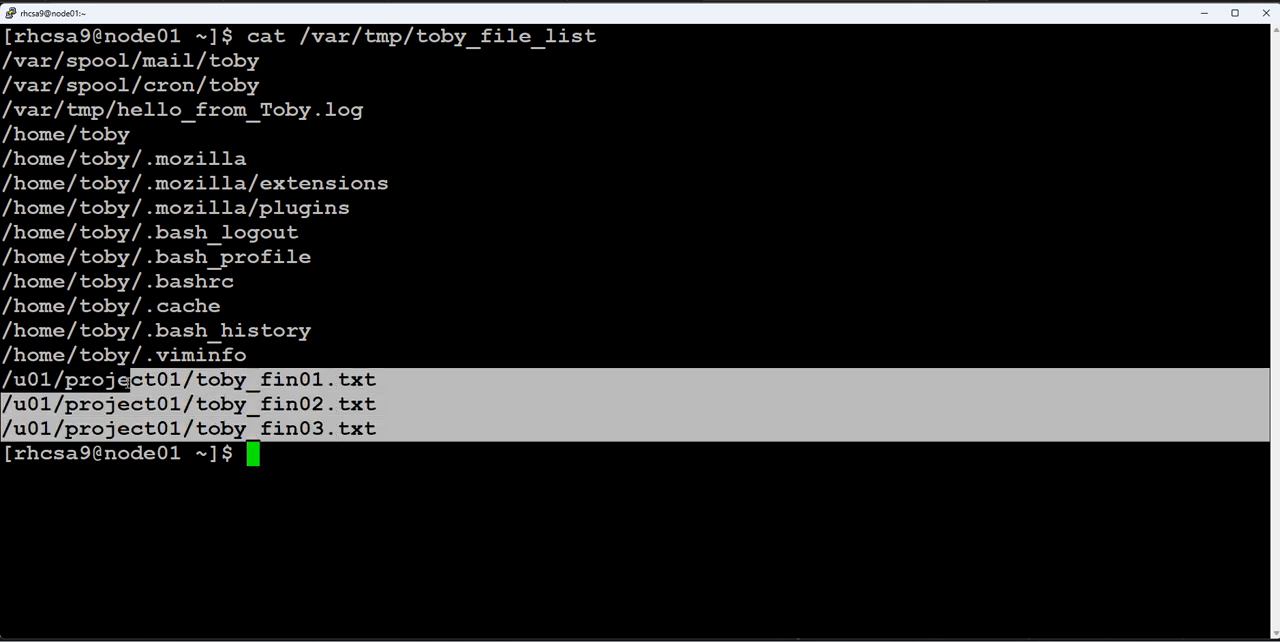
pyautogui.click(386, 436)
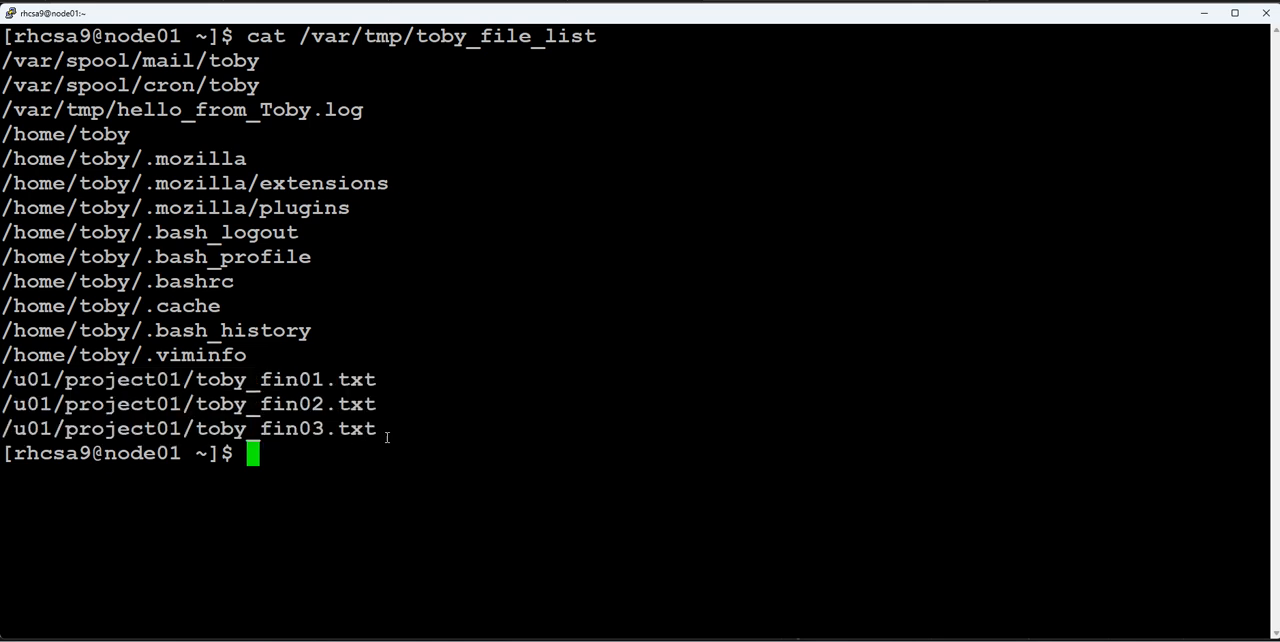
pyautogui.moveTo(4, 380); pyautogui.dragTo(376, 428)
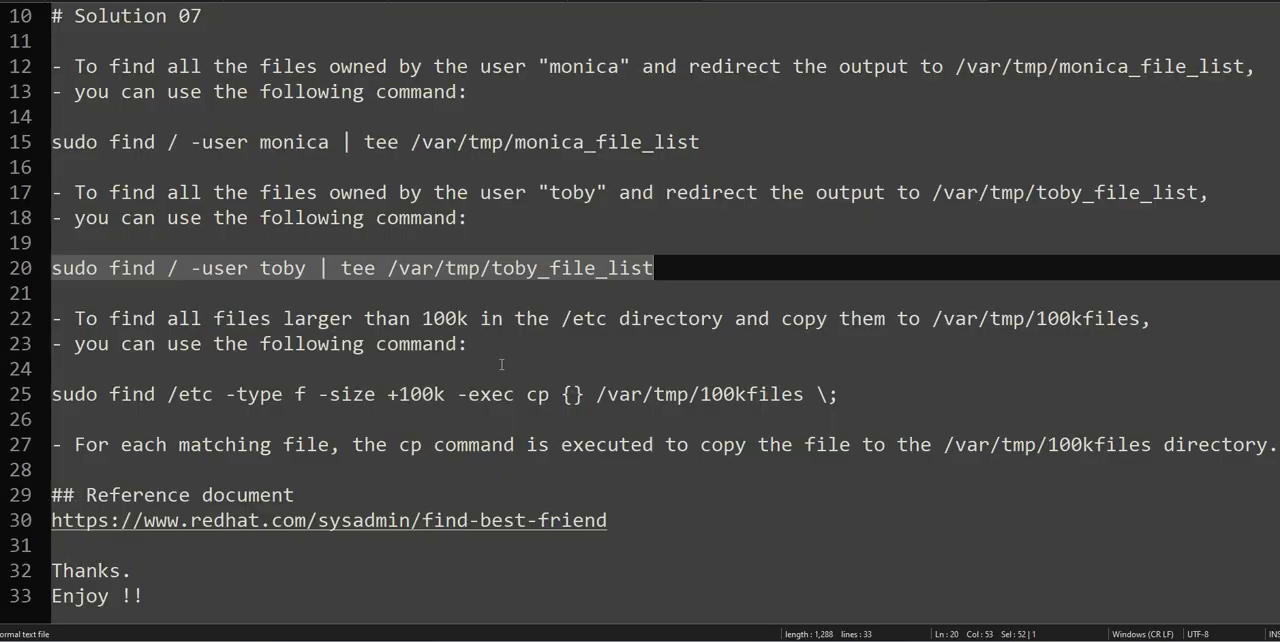
# Bring the find command copying /etc files over 100k into /var/tmp/100kfiles onto the prompt
pyautogui.scroll(-3)
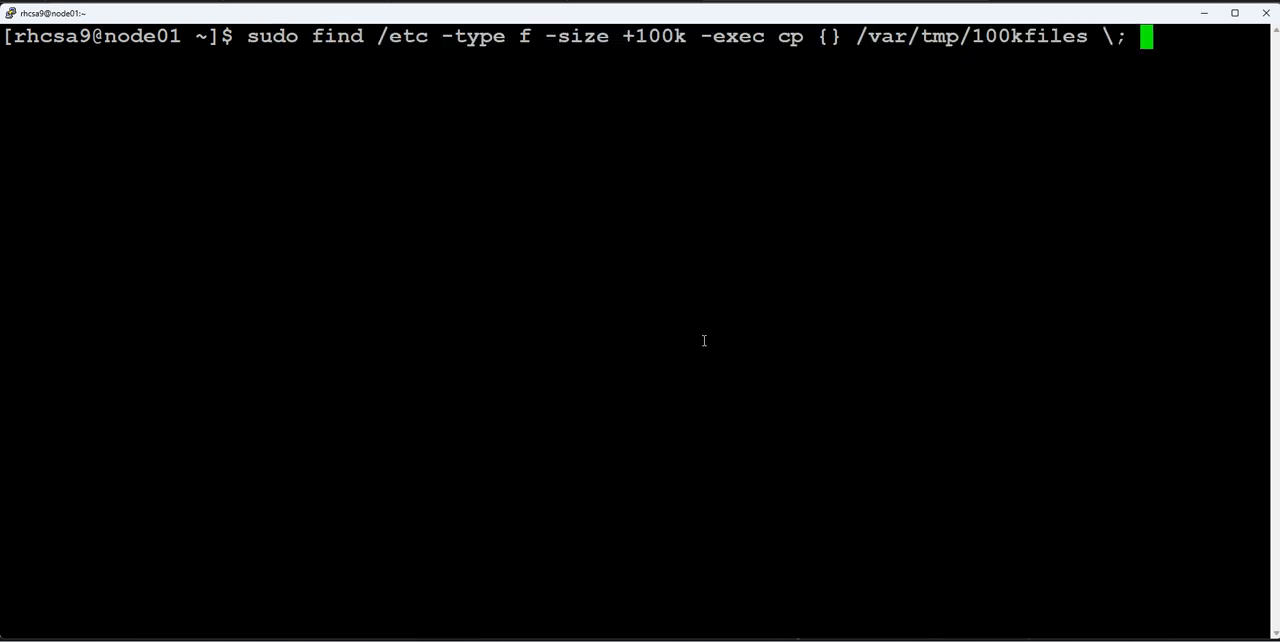
# Point out /etc, the +100k size condition and /var/tmp/100kfiles in the command, then cancel it with Ctrl+C
pyautogui.doubleClick(400, 36)
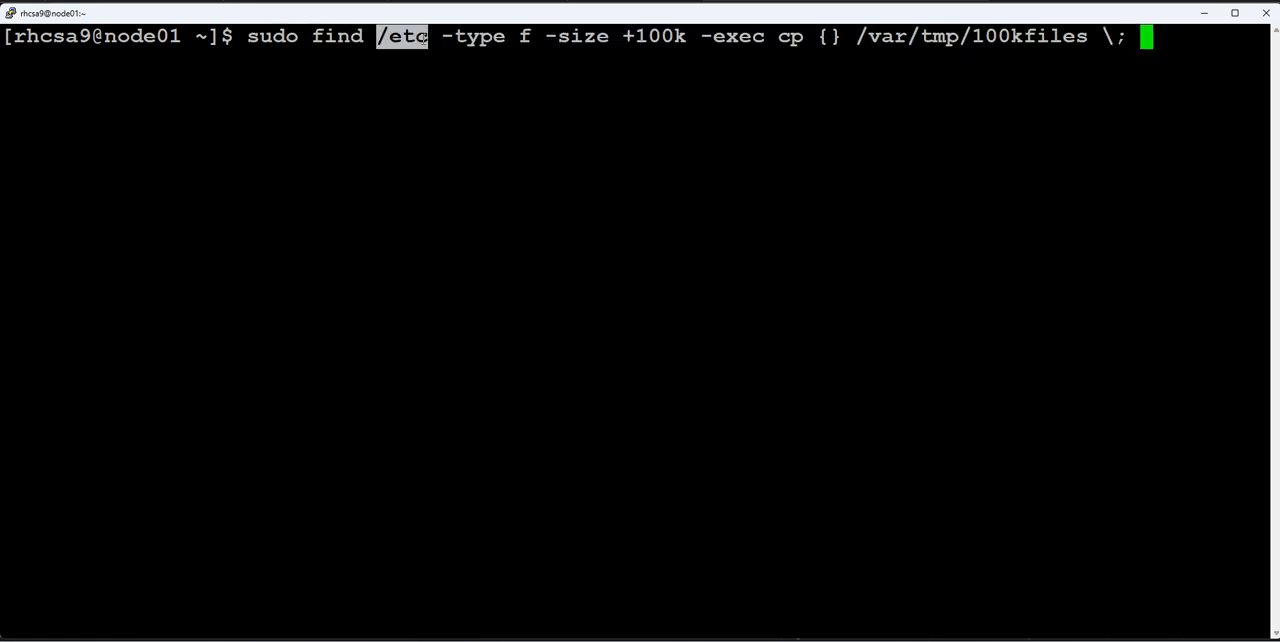
pyautogui.doubleClick(476, 36)
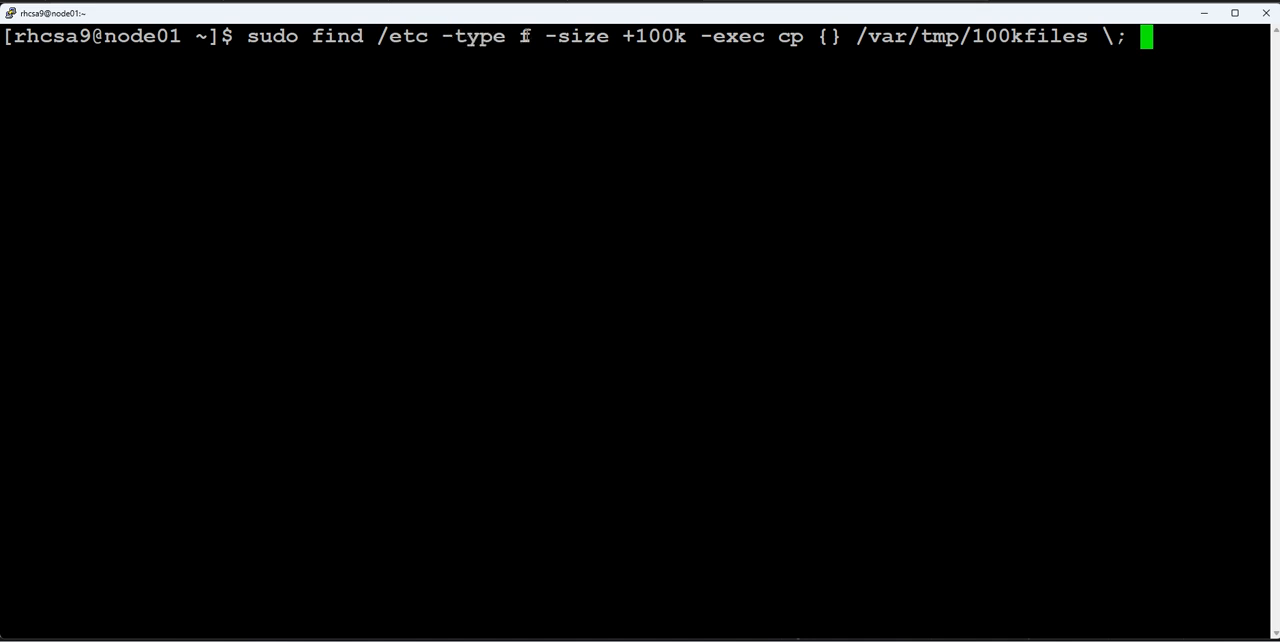
pyautogui.doubleClick(572, 36)
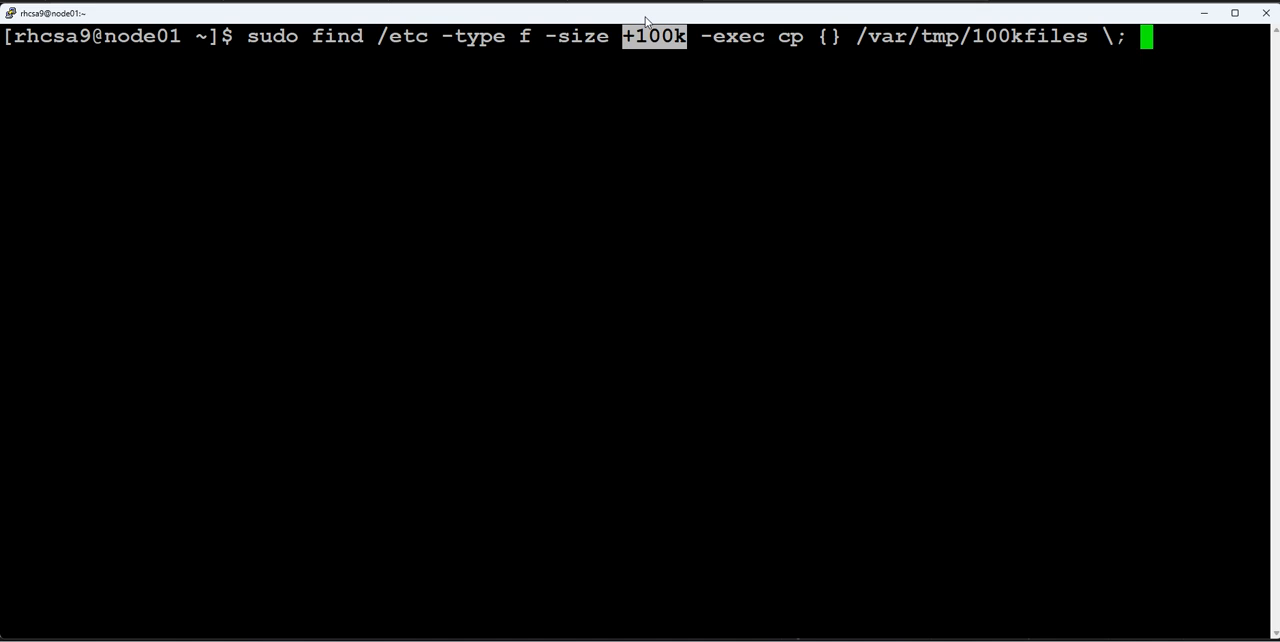
pyautogui.moveTo(736, 52)
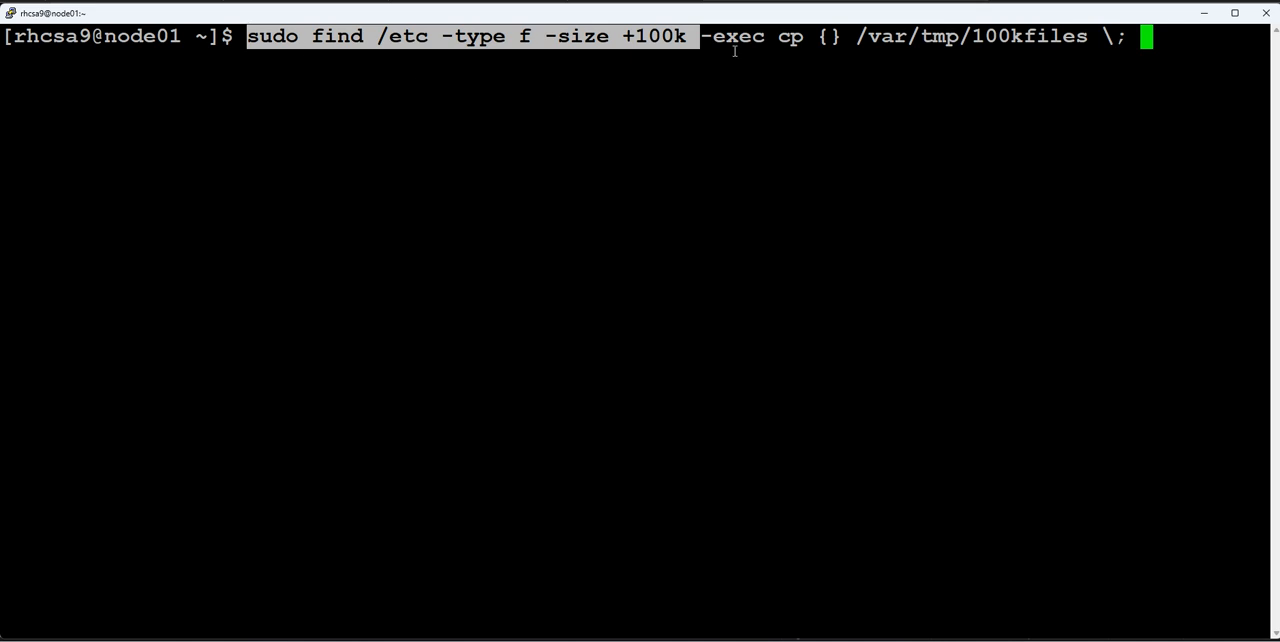
pyautogui.doubleClick(732, 36)
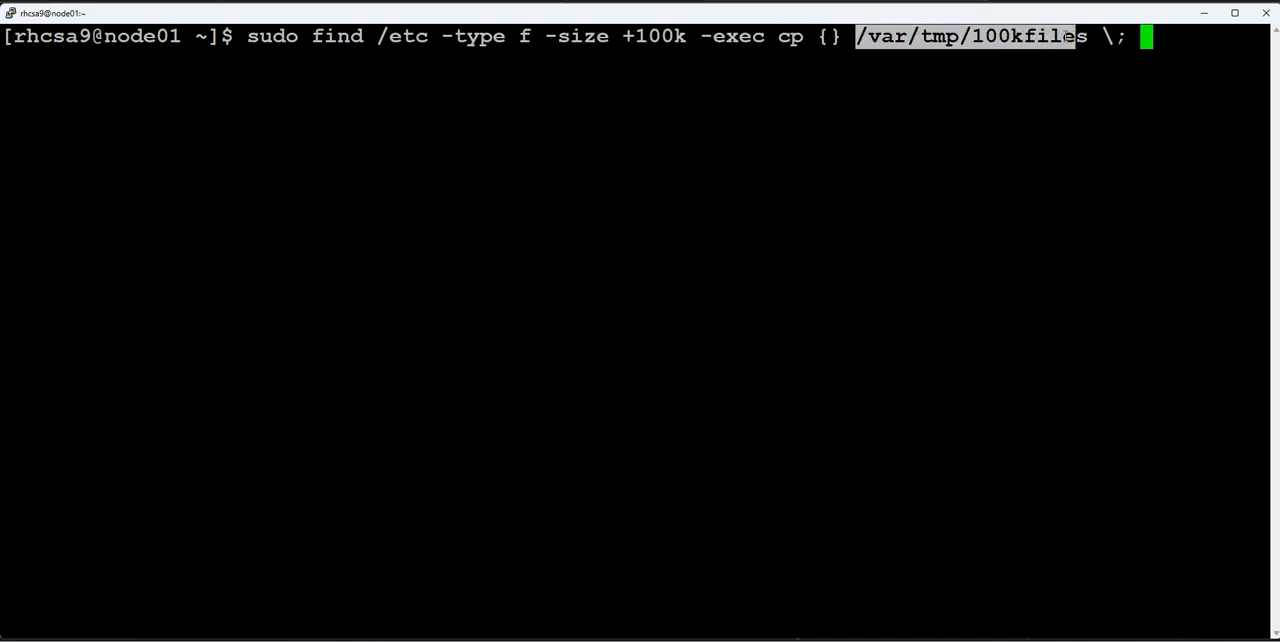
pyautogui.press('ctrl+c')
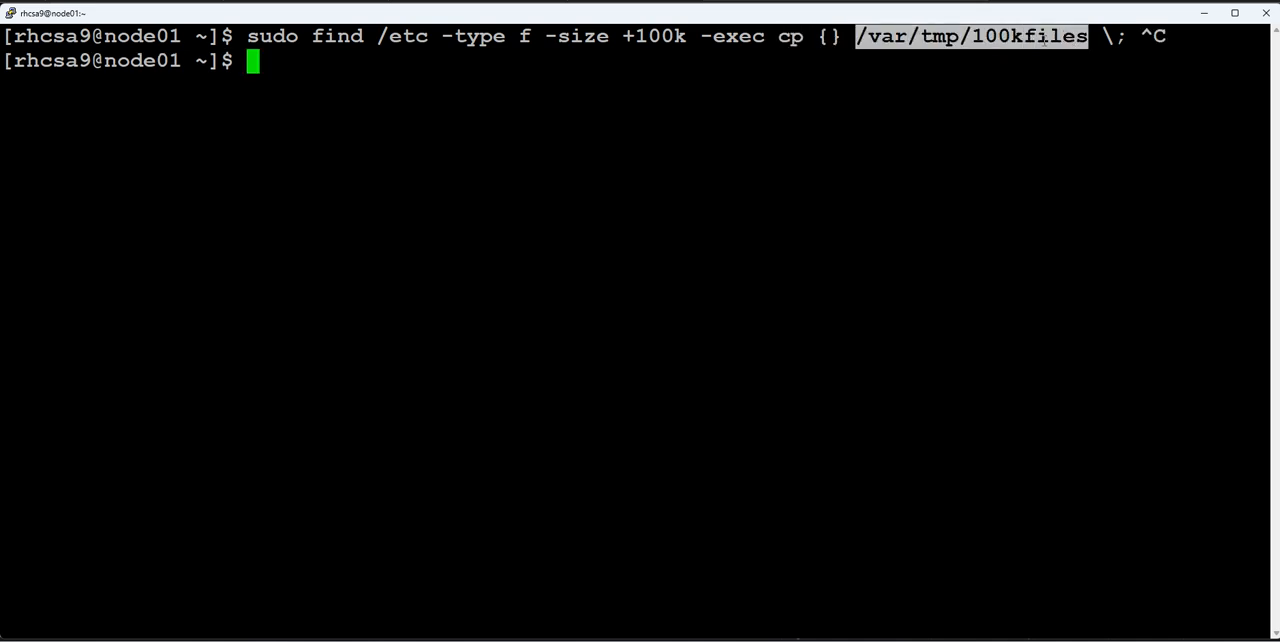
pyautogui.moveTo(924, 152)
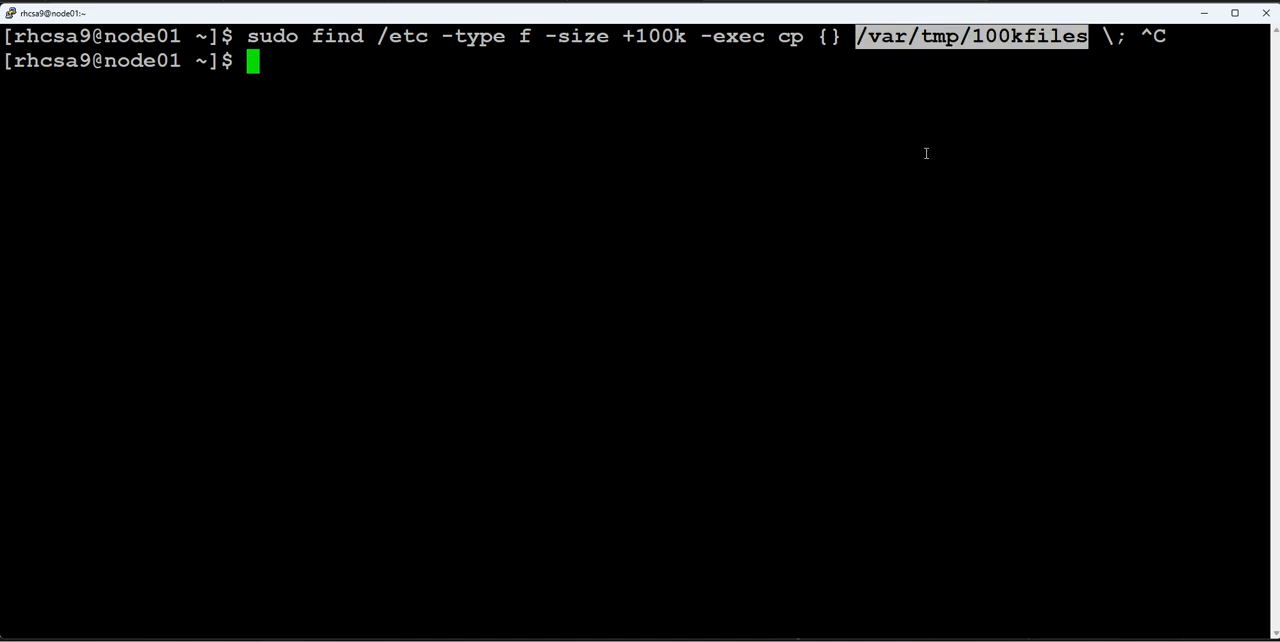
# From /var/tmp/100kfiles, copy /etc files over 100k there and list them with sizes
pyautogui.write('cd /var/tmp/100kfiles')
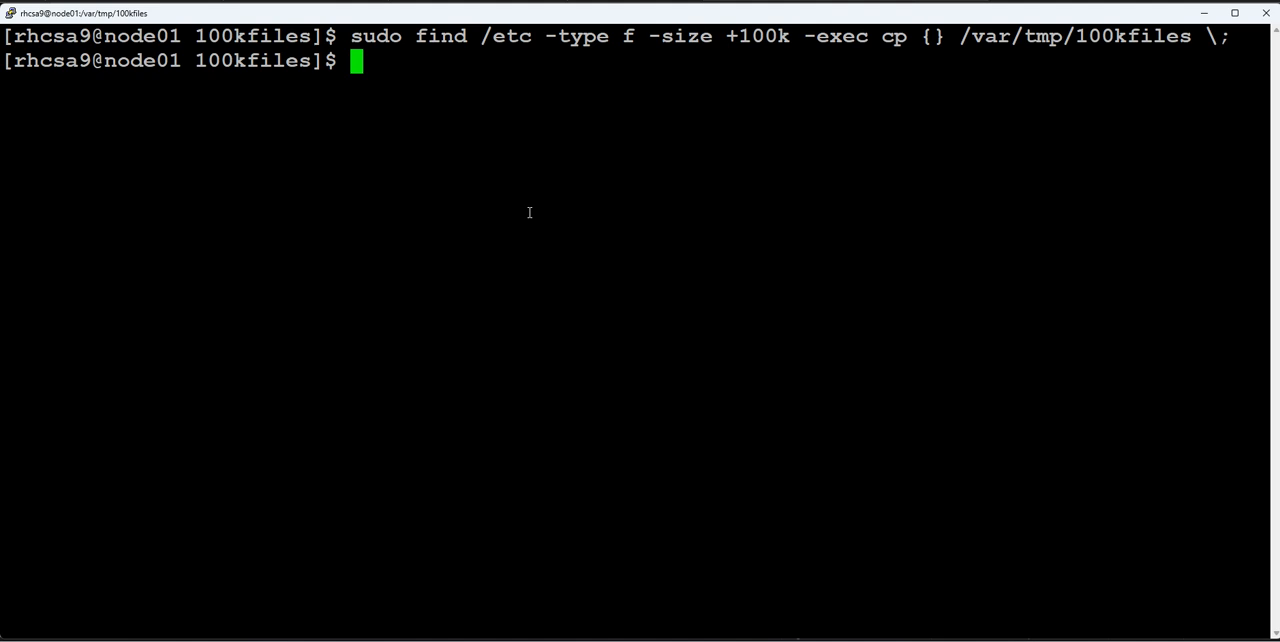
pyautogui.moveTo(812, 106)
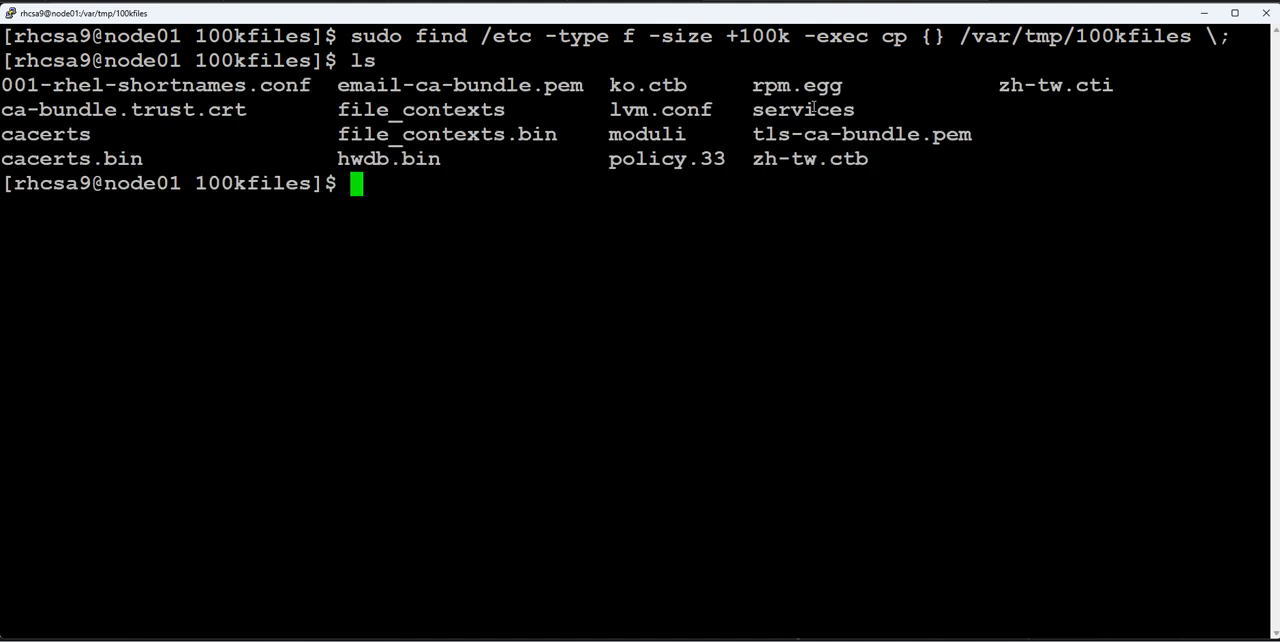
pyautogui.write('ls -l')
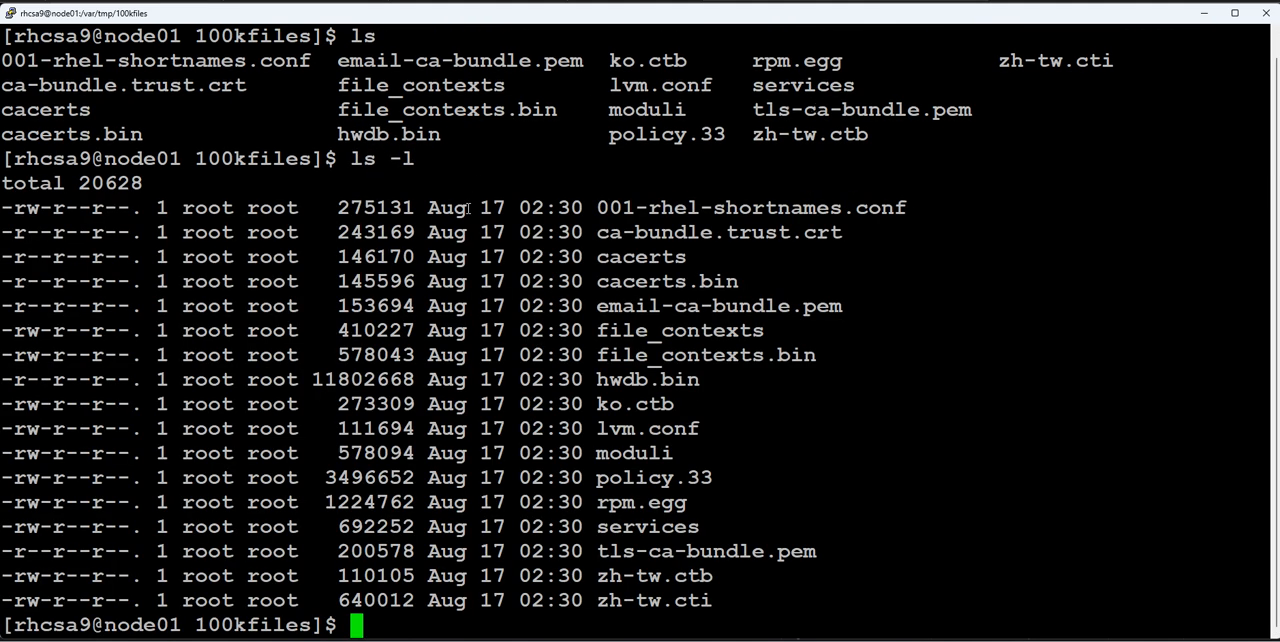
pyautogui.doubleClick(356, 208)
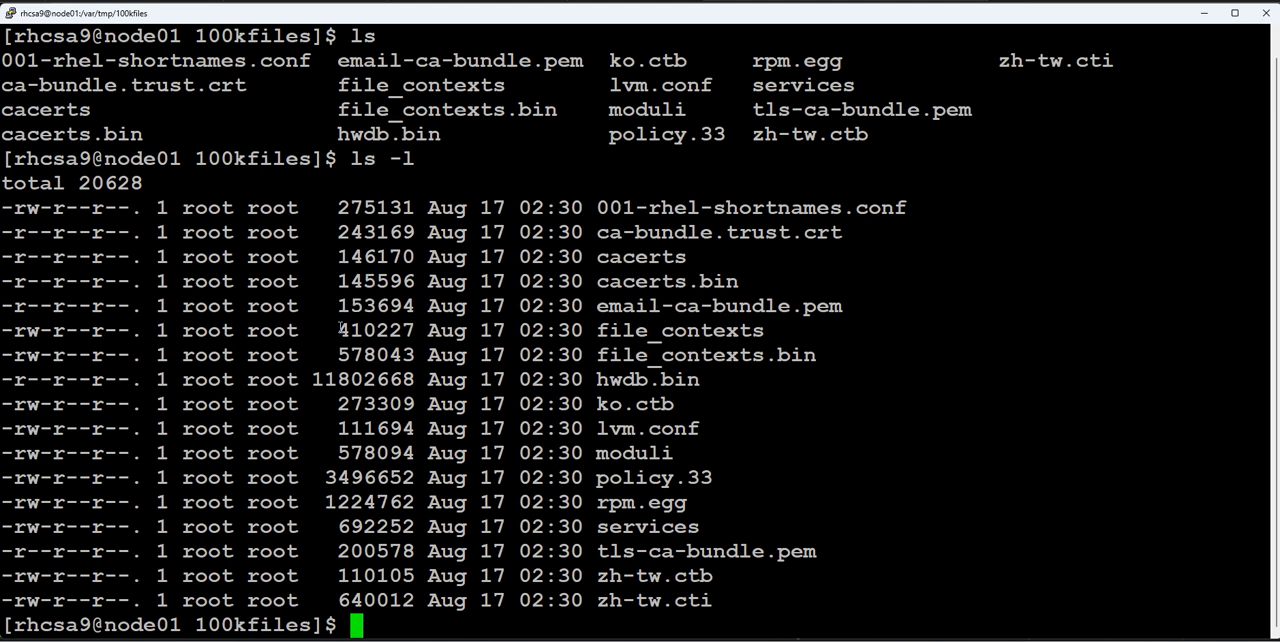
pyautogui.doubleClick(358, 354)
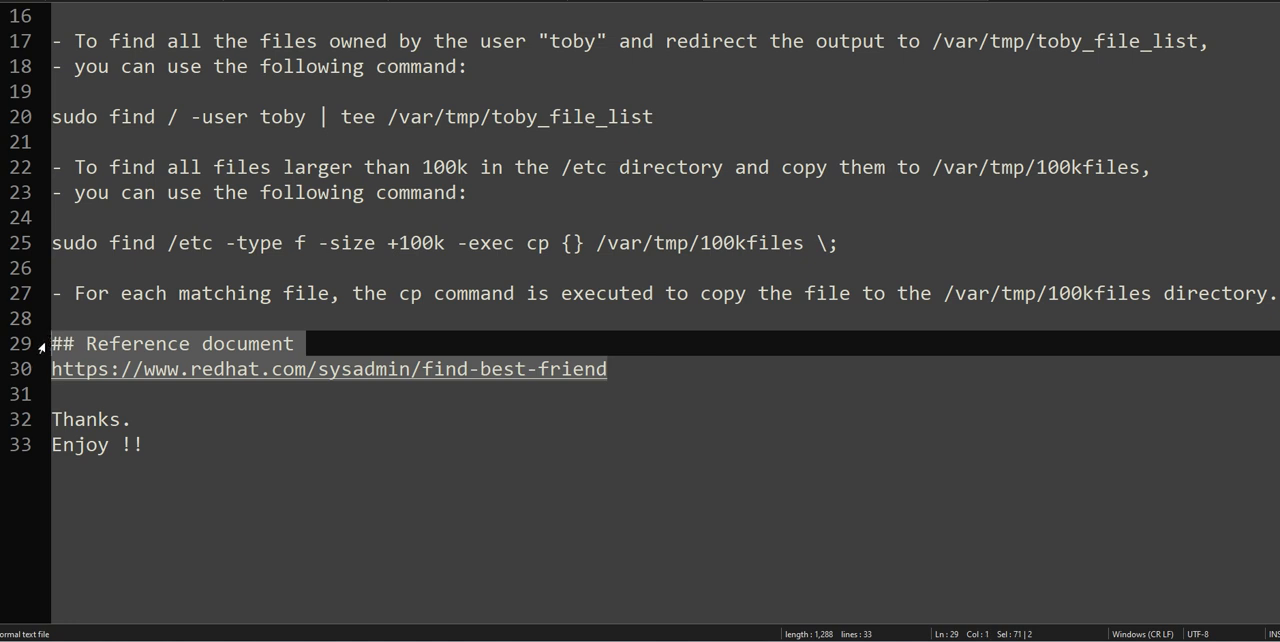
# Return to the Solution 07 notes near line 28 in Notepad++
pyautogui.click(156, 318)
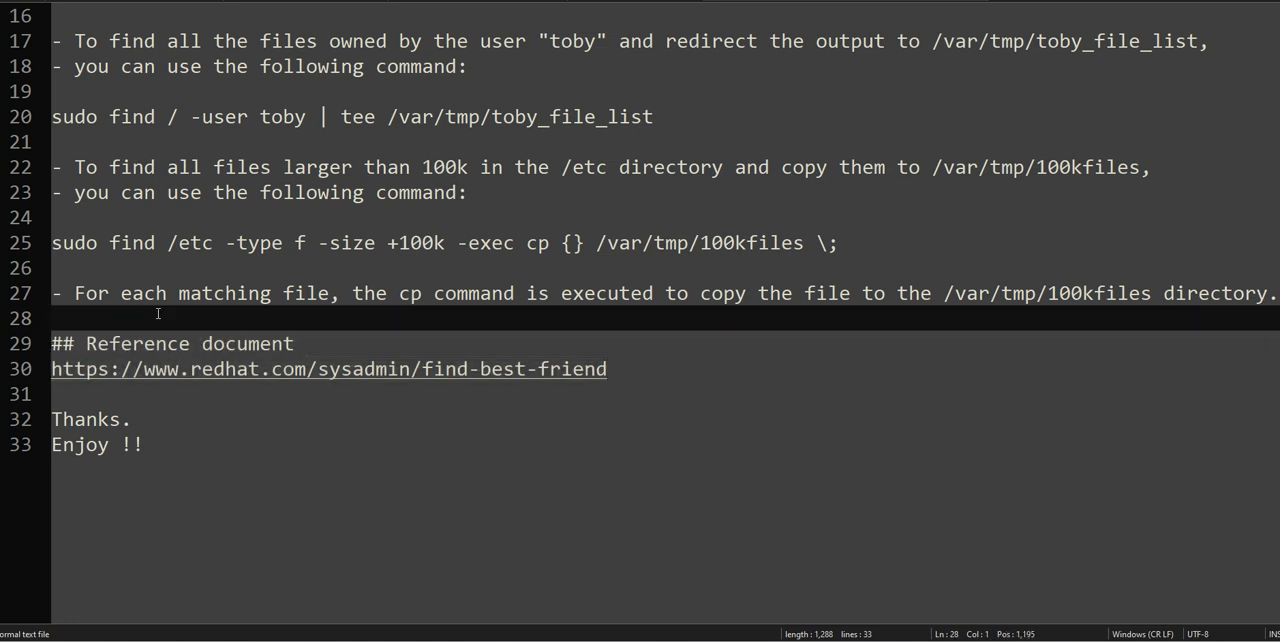
pyautogui.moveTo(210, 442)
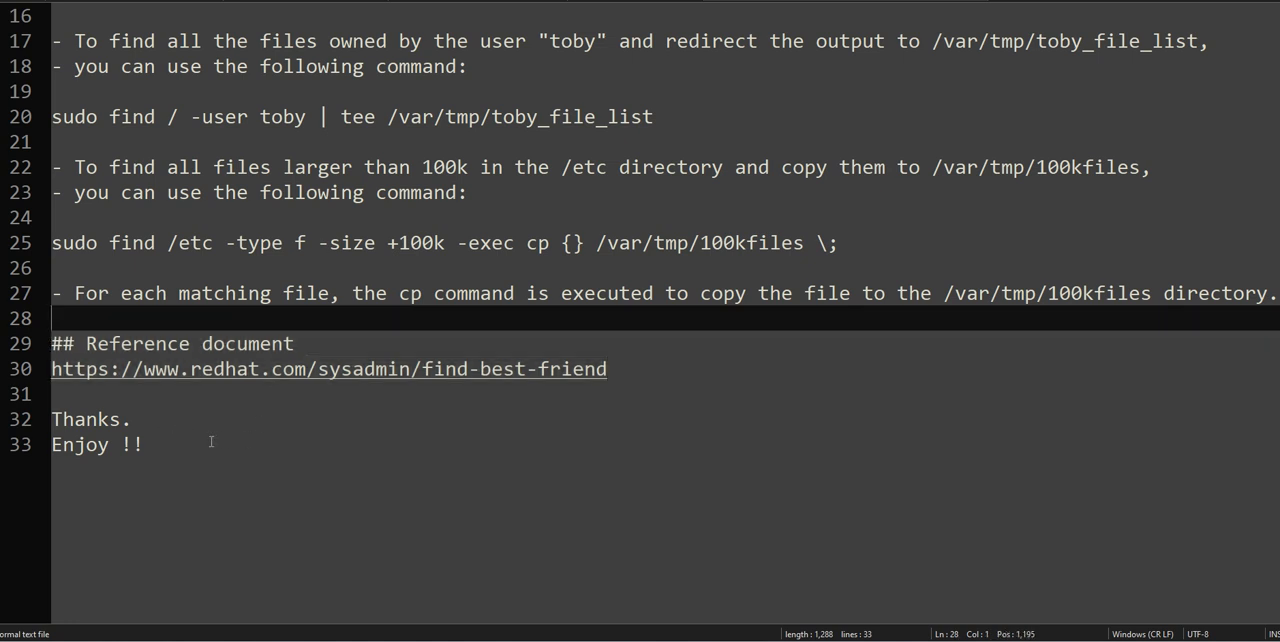